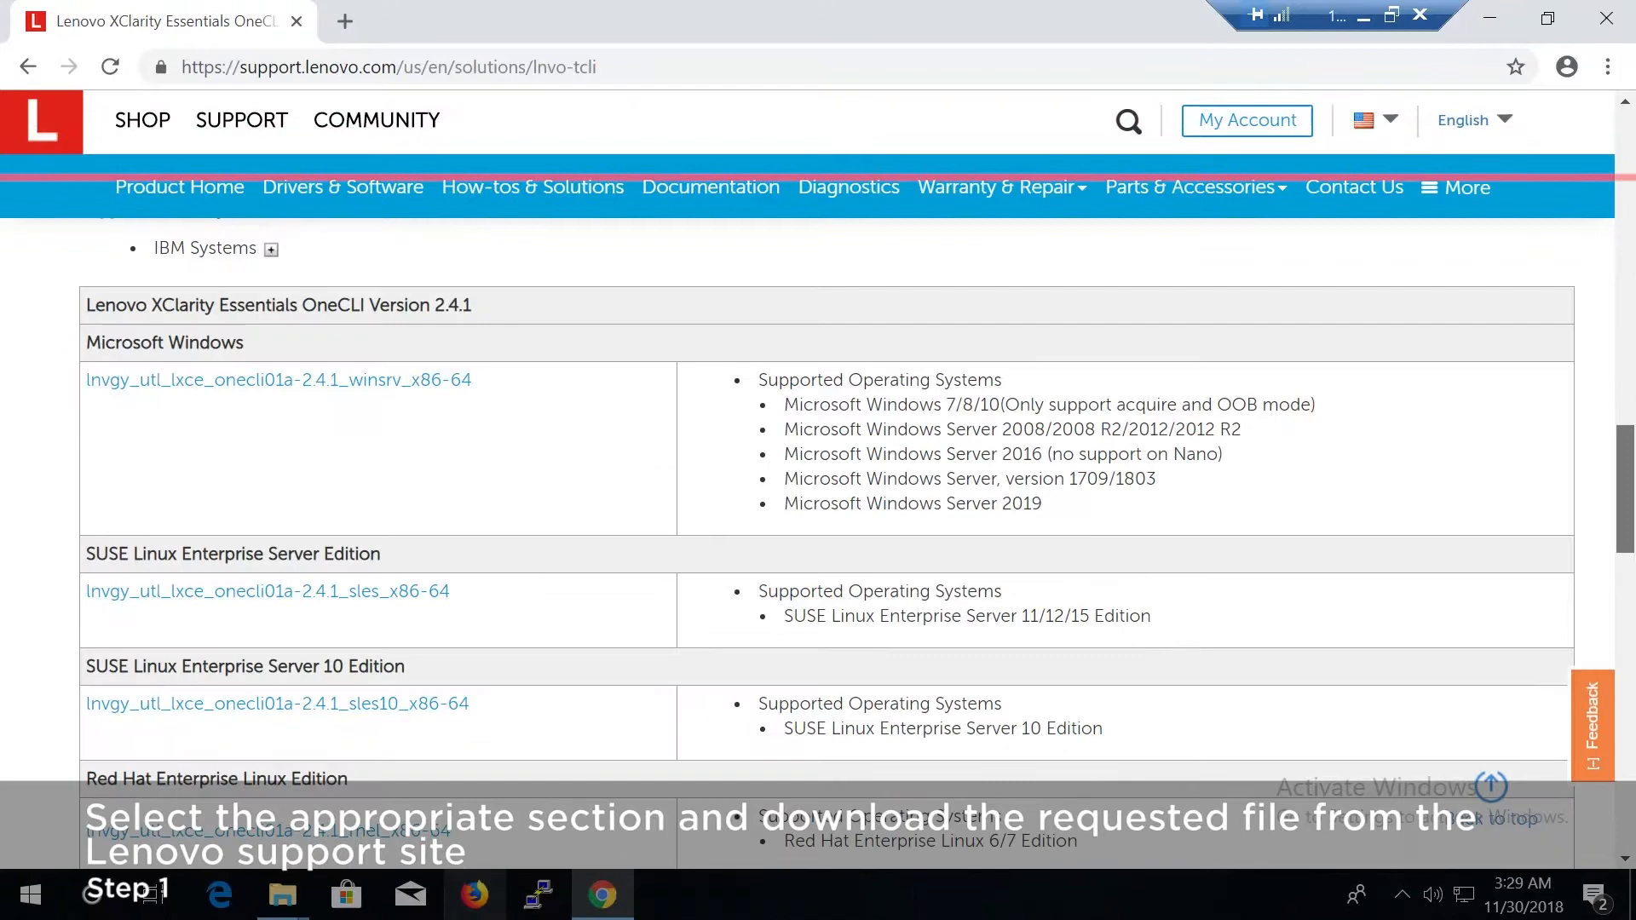
- Download the OneCLI 2.4.1 winsrv_x86-64 zip package for Windows Server
{"action": "left_click", "coordinate": [278, 378]}
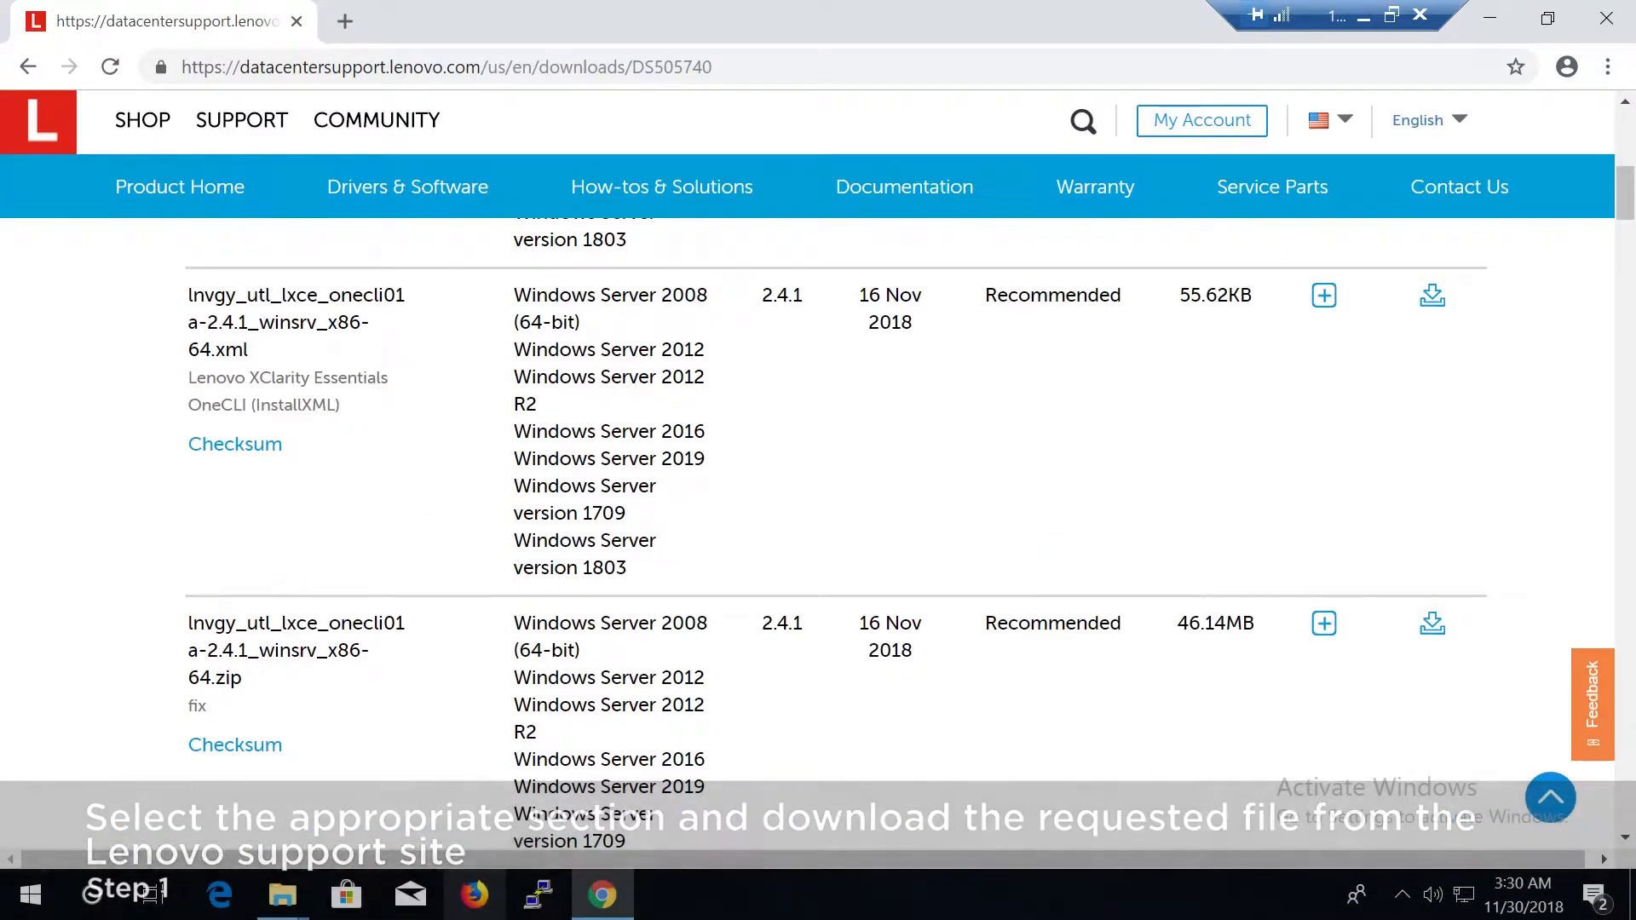
{"action": "left_click", "coordinate": [1432, 623]}
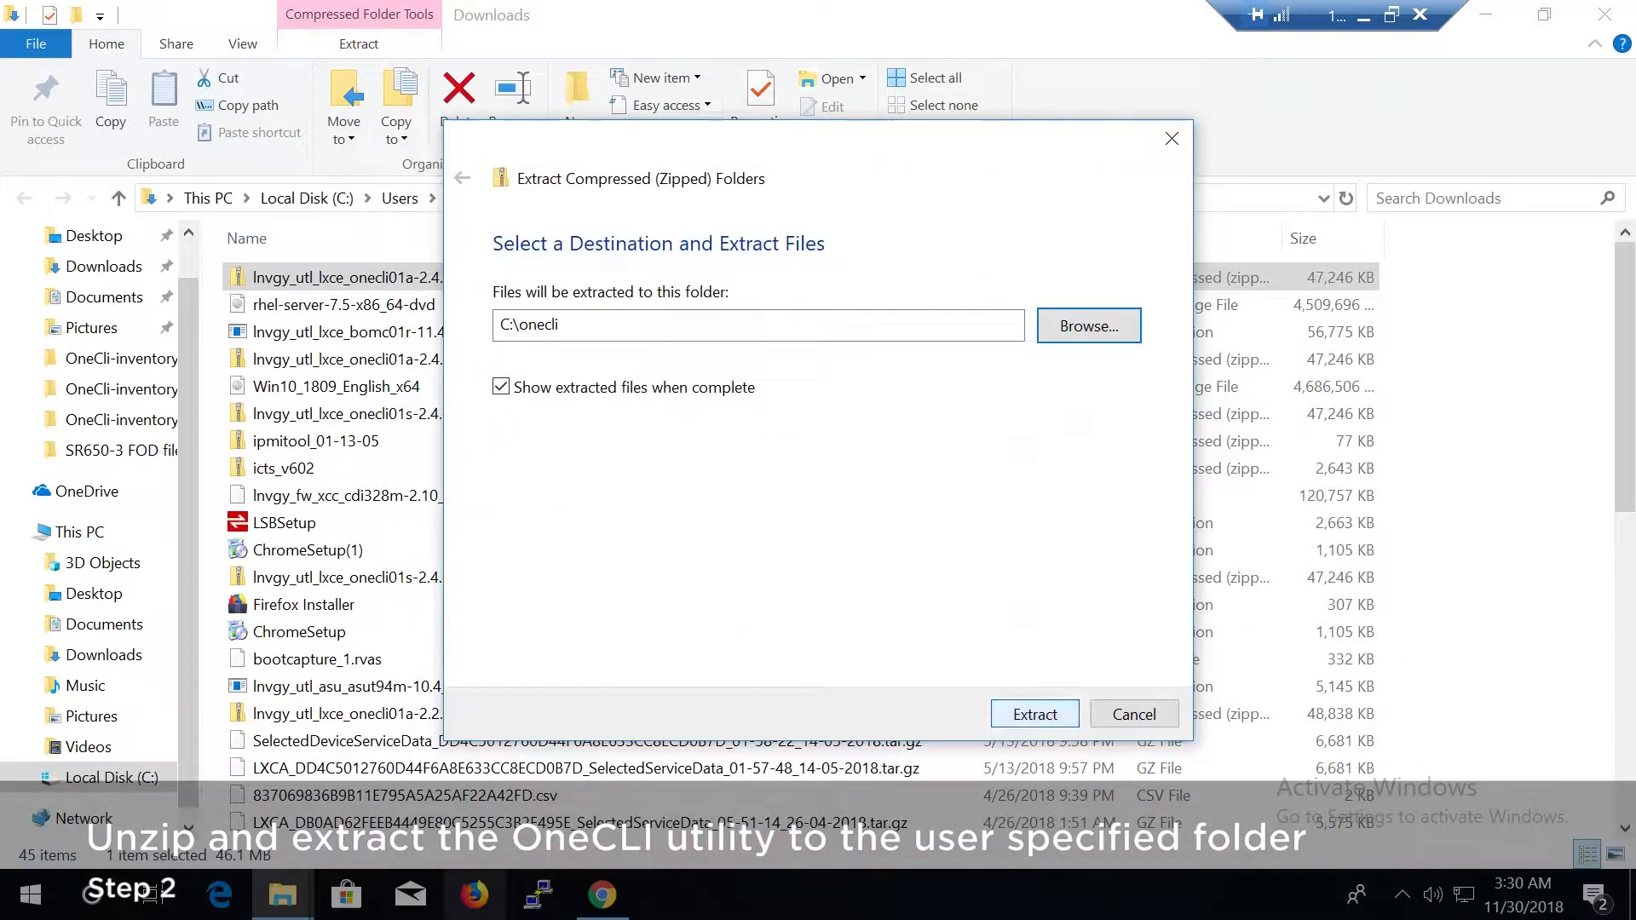
- Extract the OneCLI zip into C:\onecli
{"action": "left_click", "coordinate": [1033, 714]}
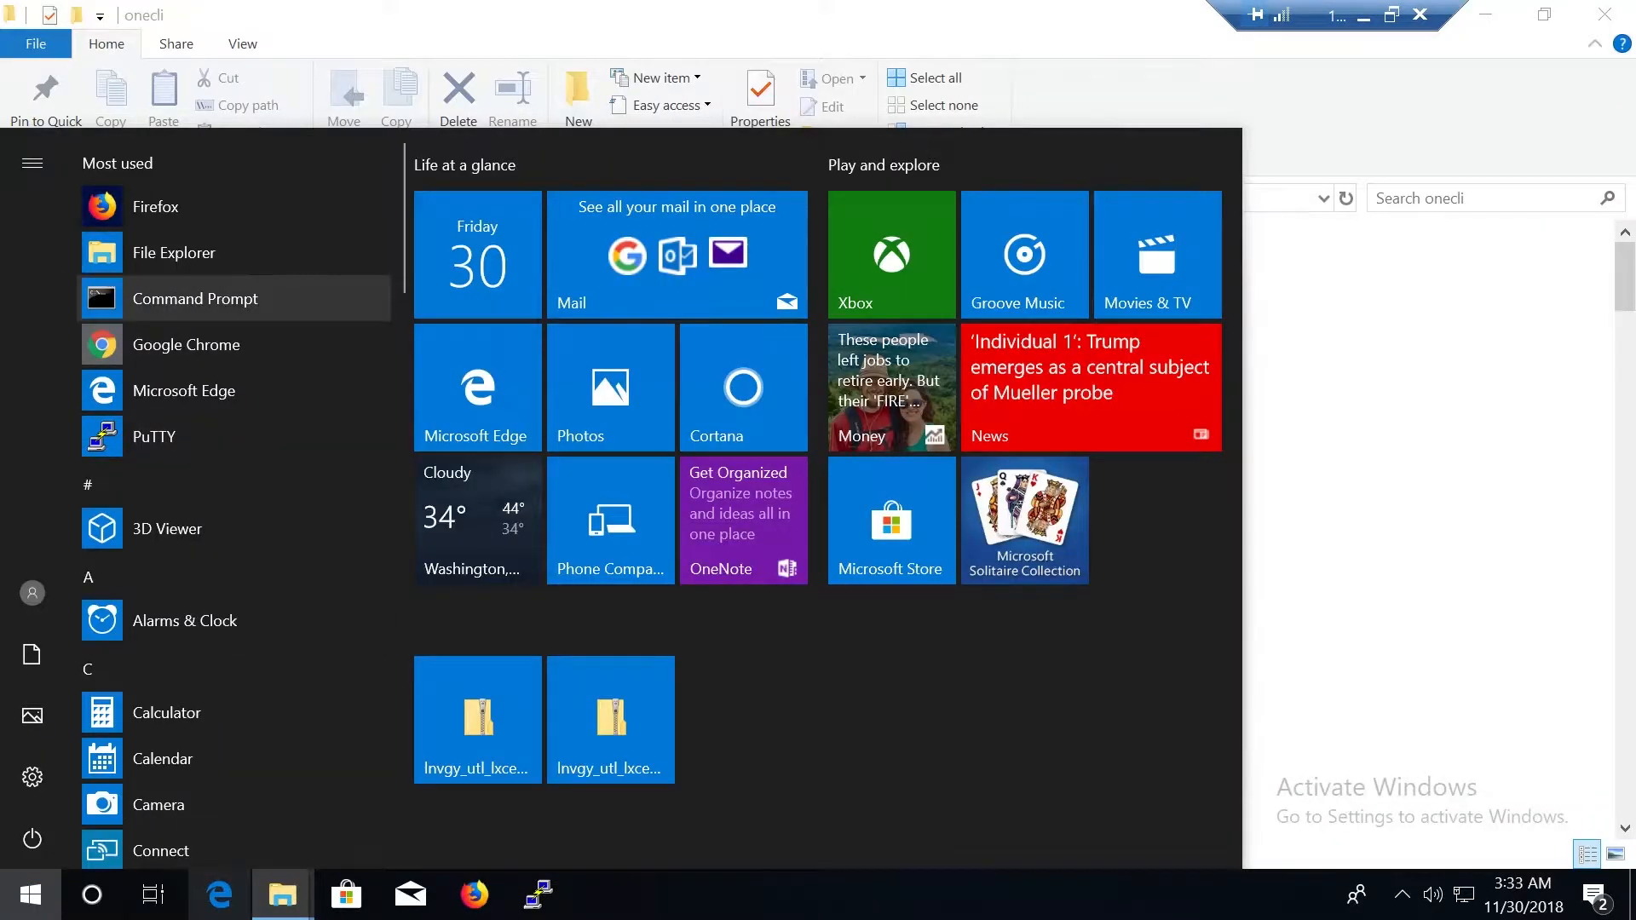
- Launch Command Prompt as administrator and approve the User Account Control prompt
{"action": "right_click", "coordinate": [194, 298]}
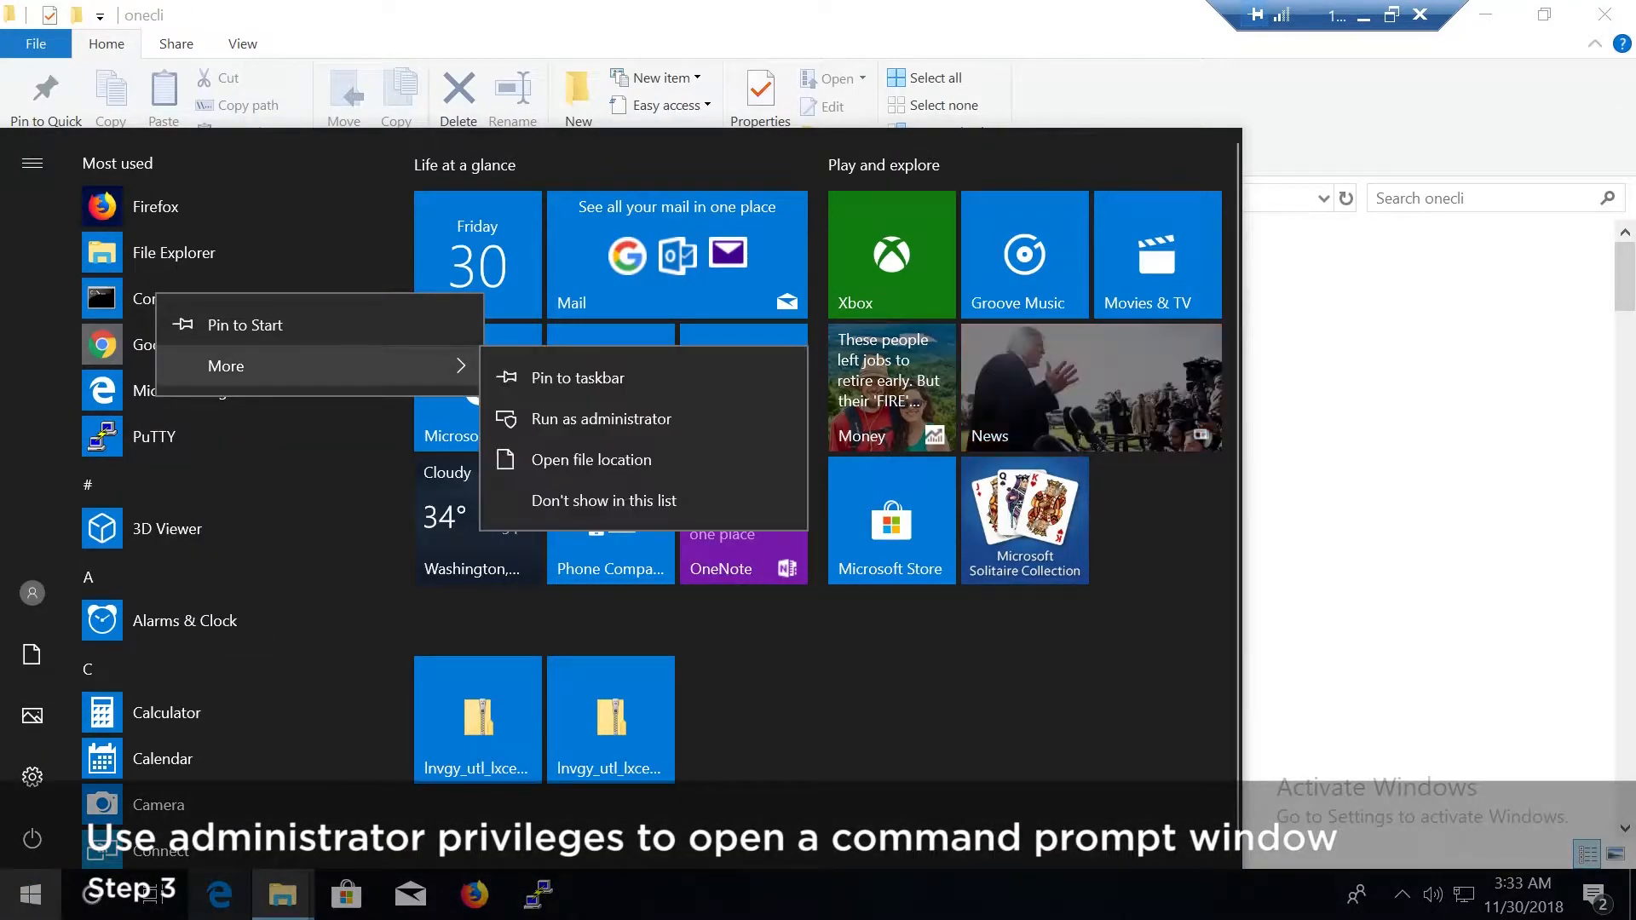
{"action": "mouse_move", "coordinate": [600, 419]}
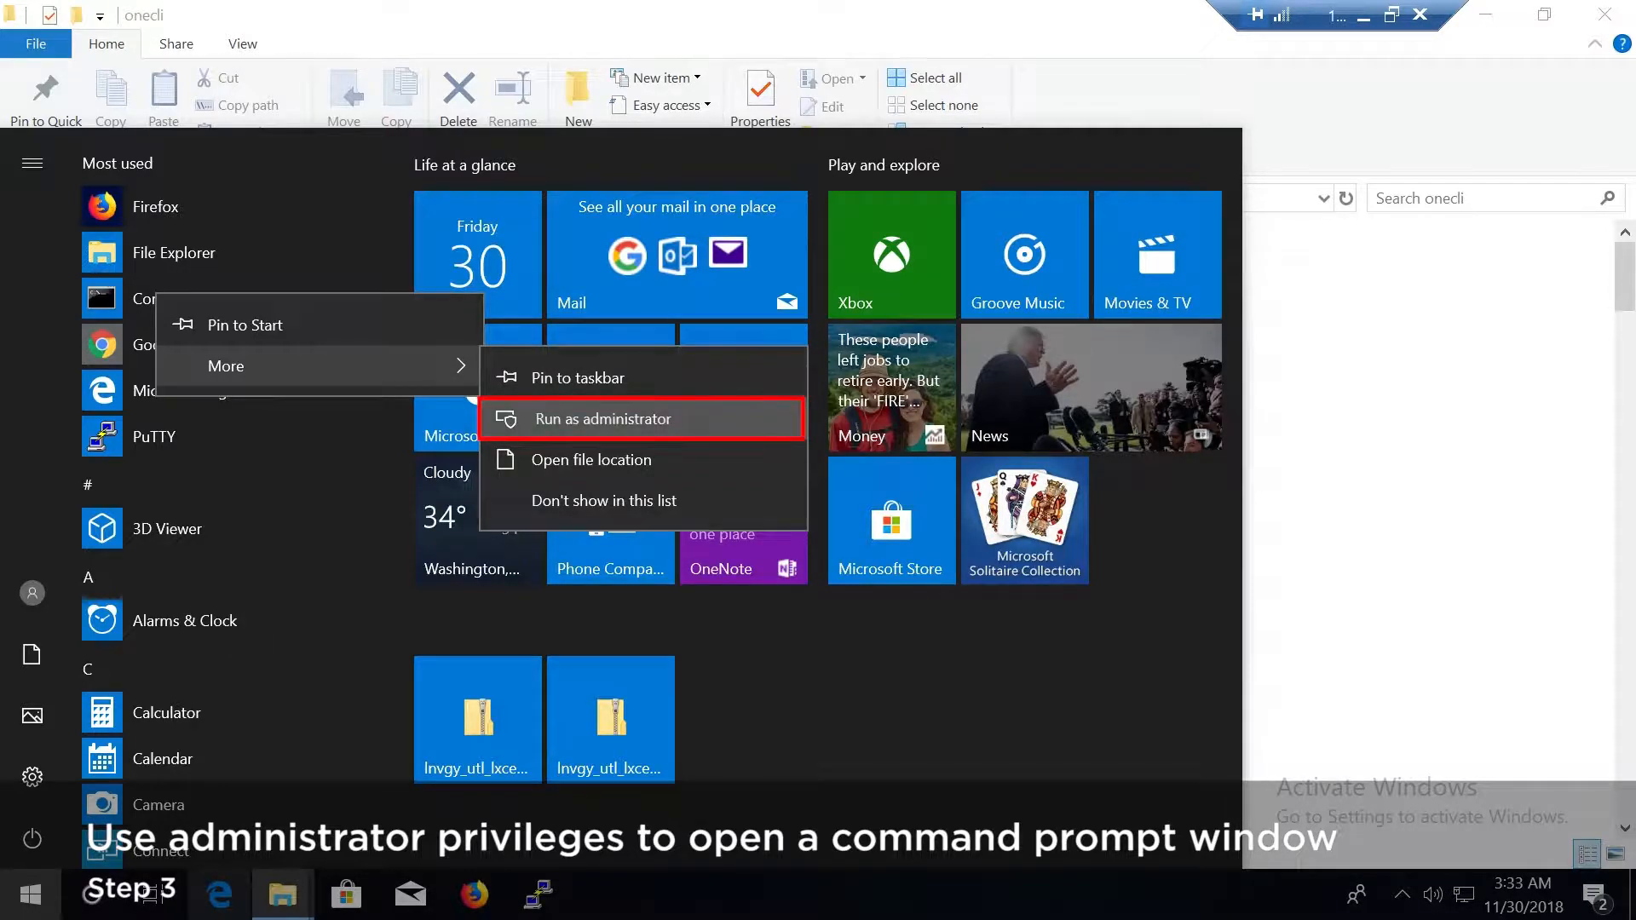
{"action": "left_click", "coordinate": [600, 418]}
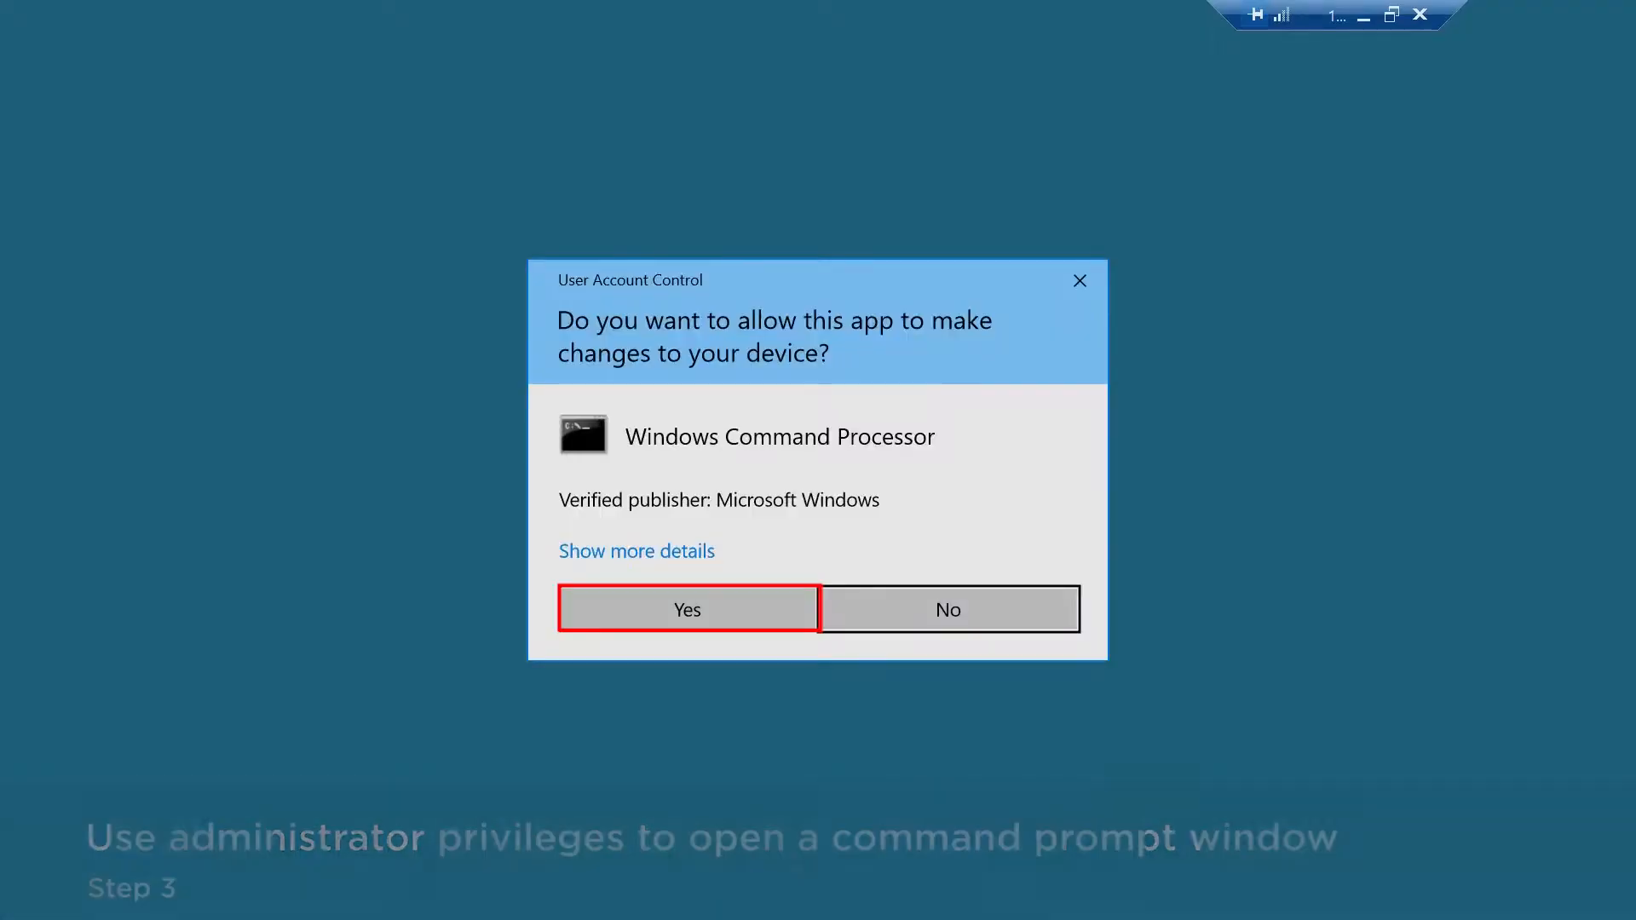
{"action": "left_click", "coordinate": [687, 608]}
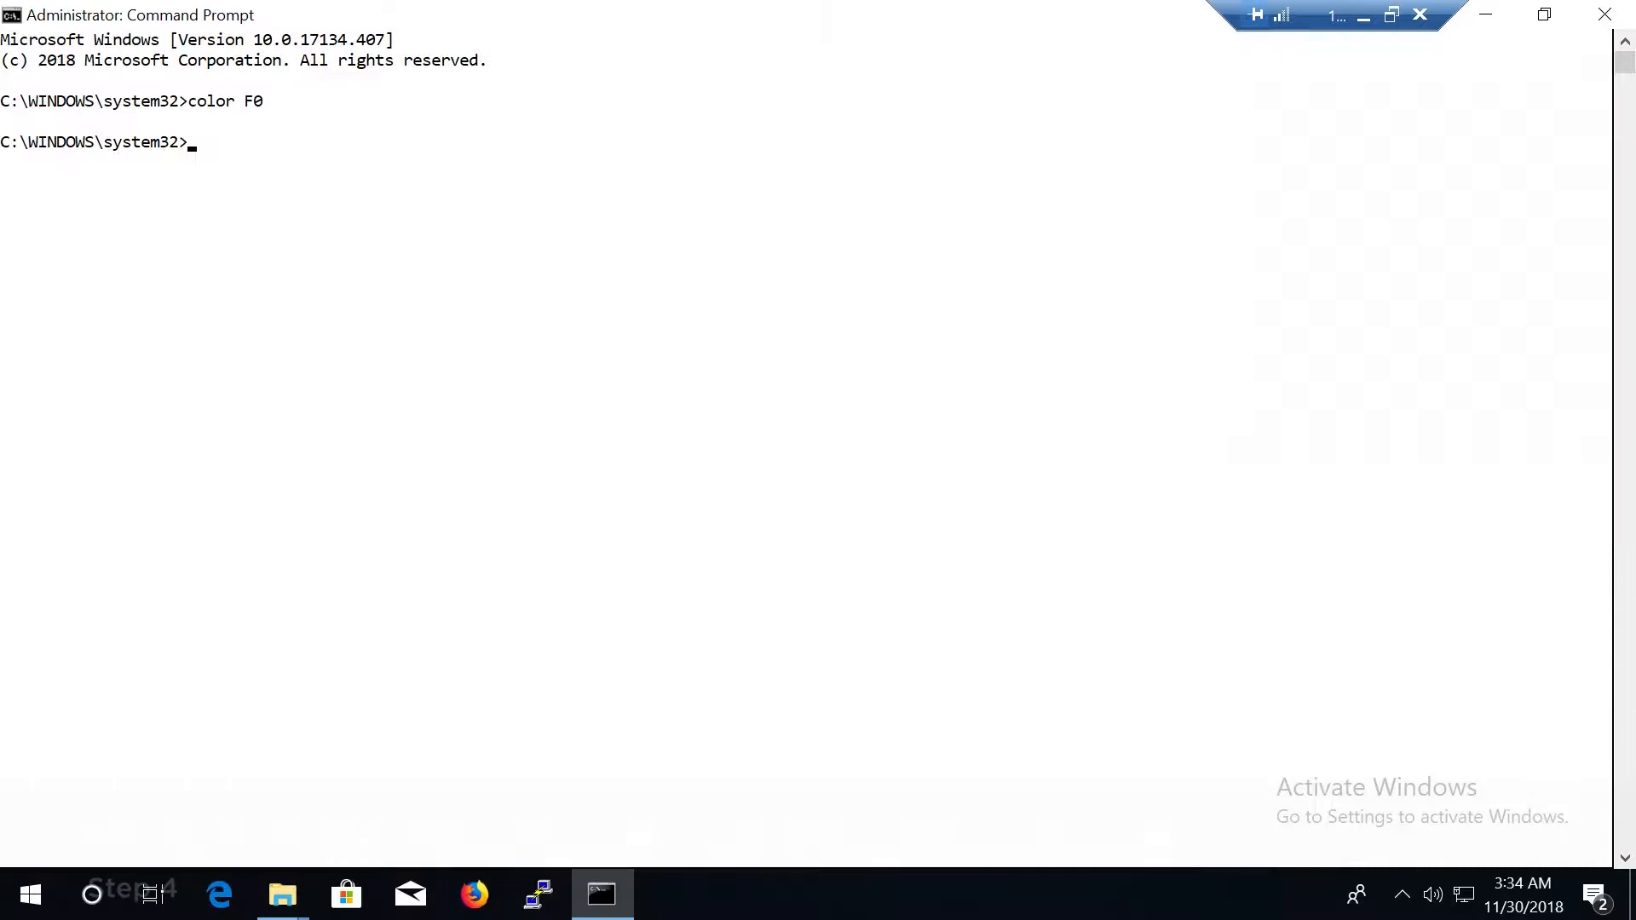
- Change to C:\onecli and run OneCli.exe --help to list its apps
{"action": "type", "text": "cd \\"}
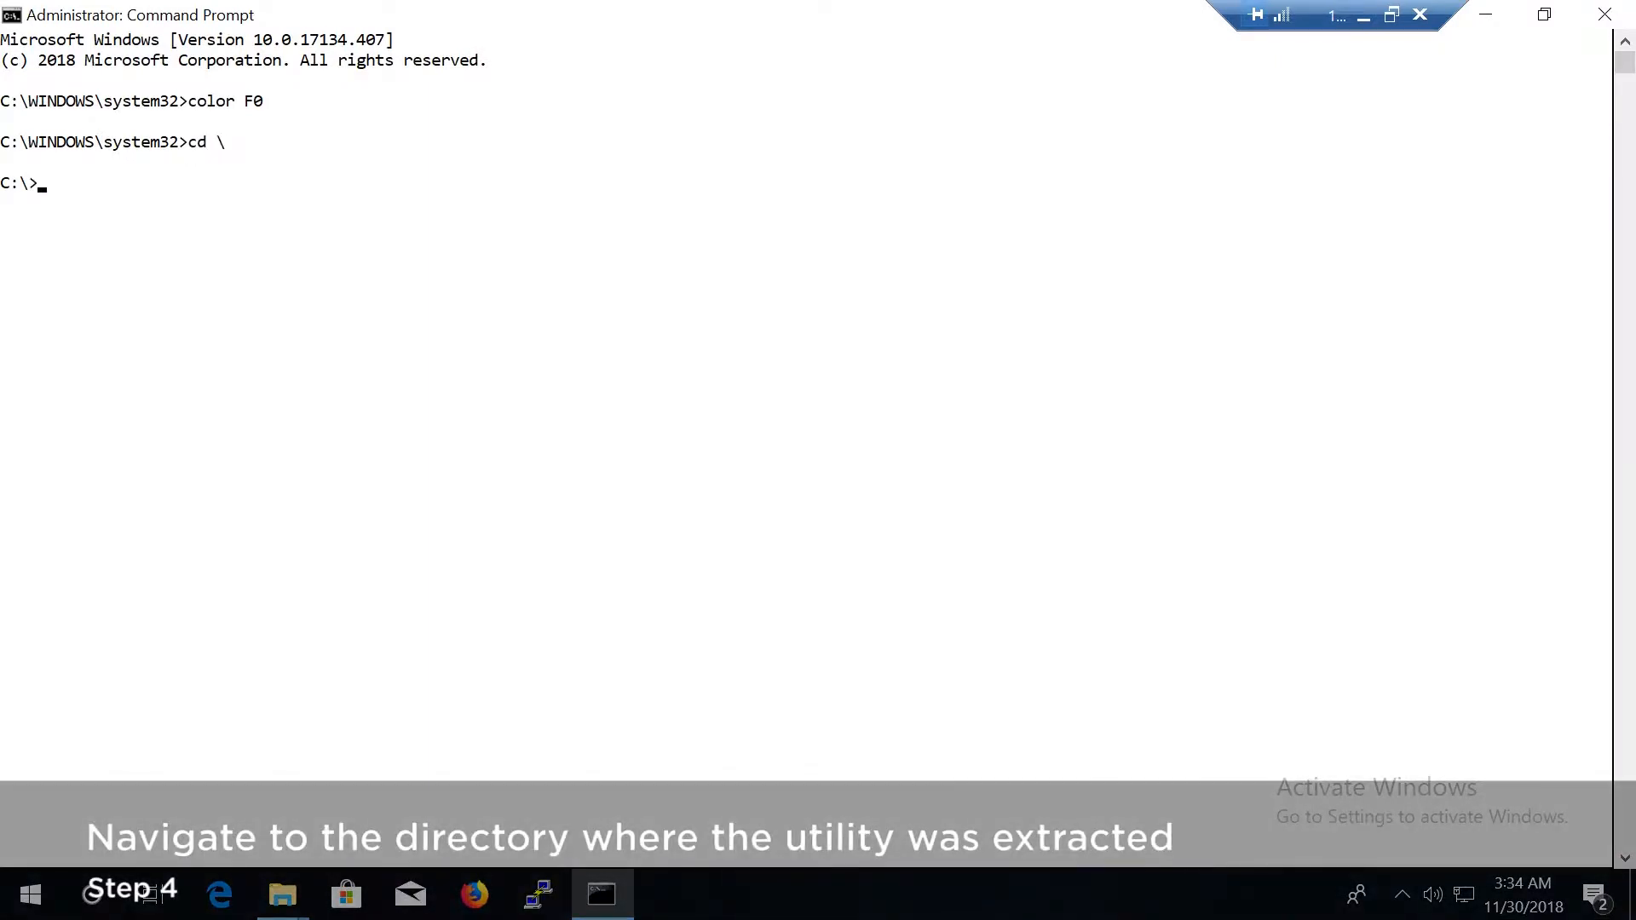
{"action": "type", "text": "cd onecli"}
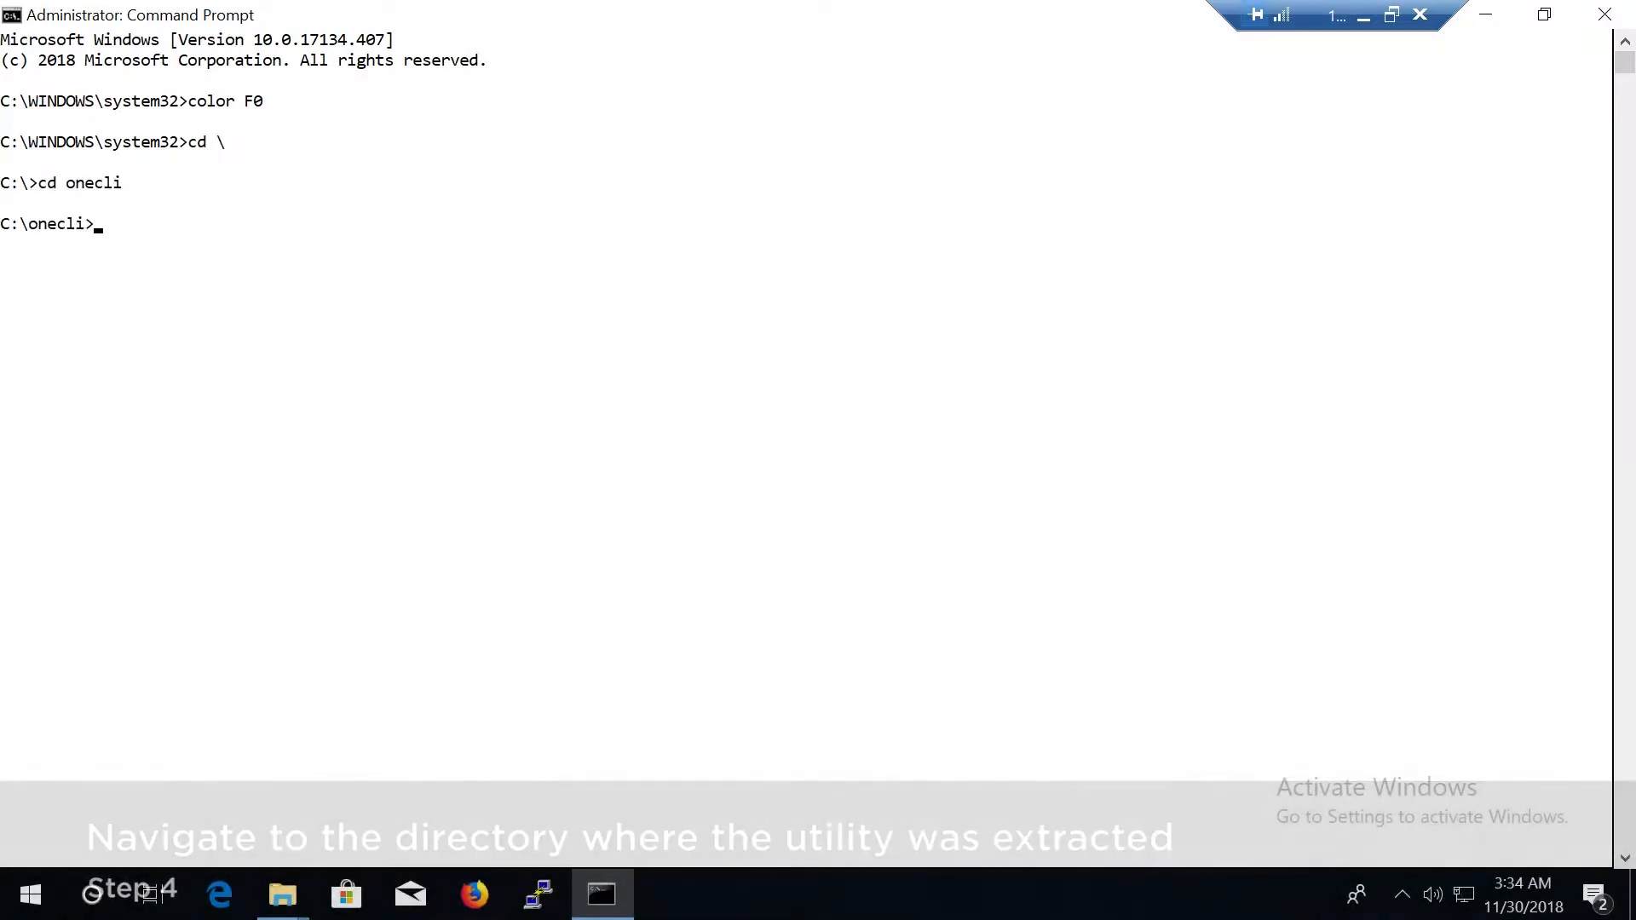
{"action": "type", "text": "onecli"}
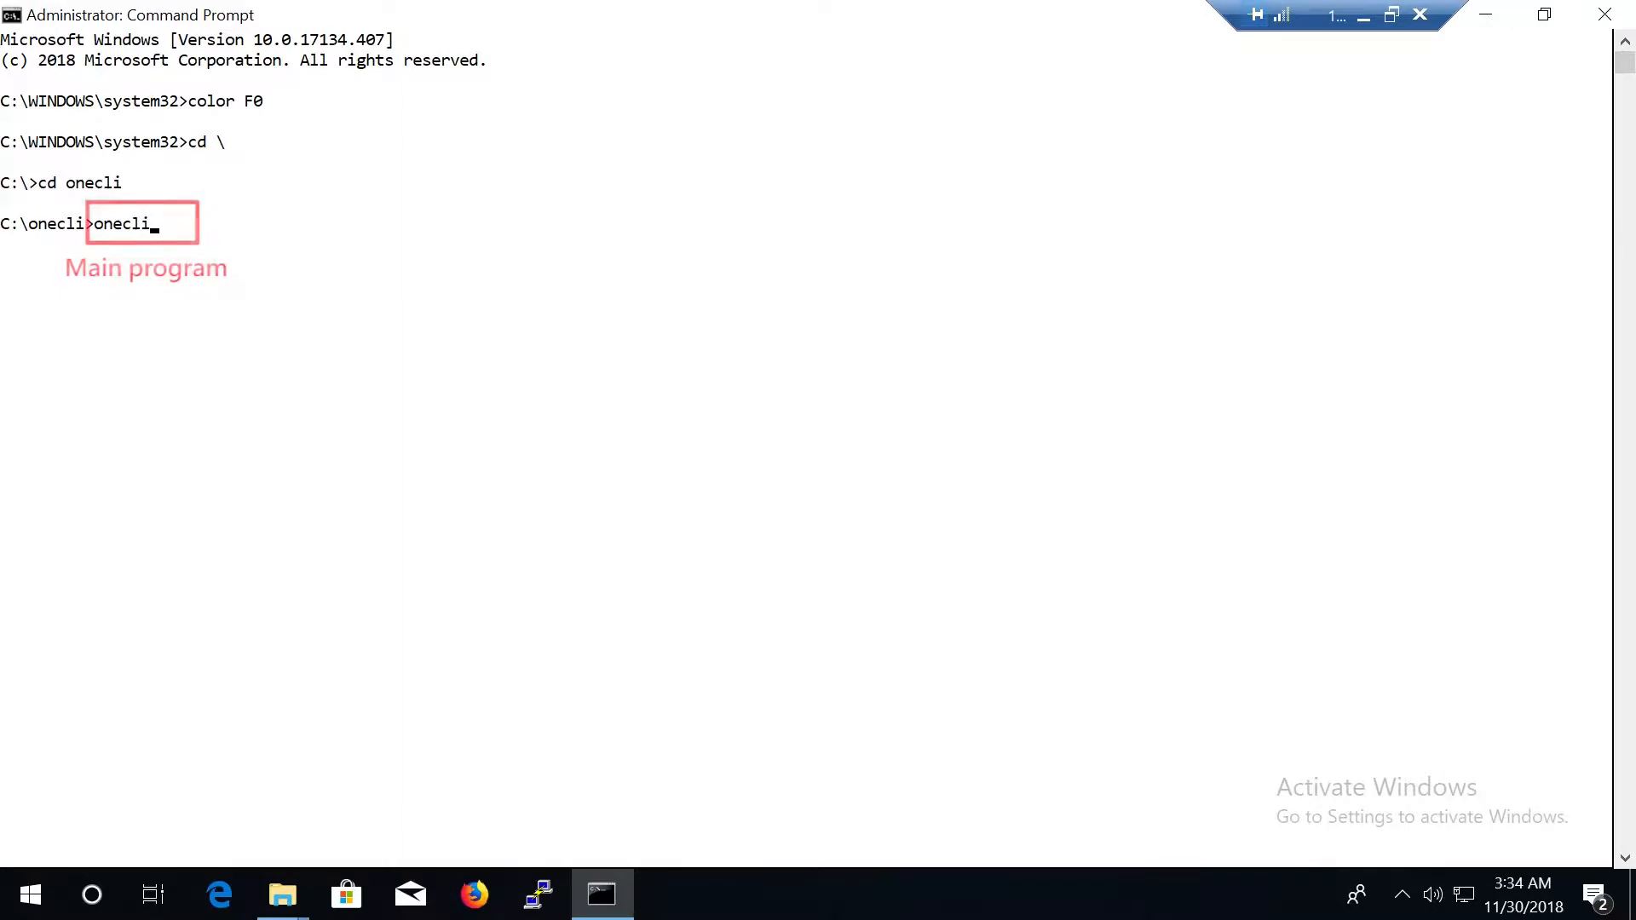
{"action": "type", "text": "OneCli.exe"}
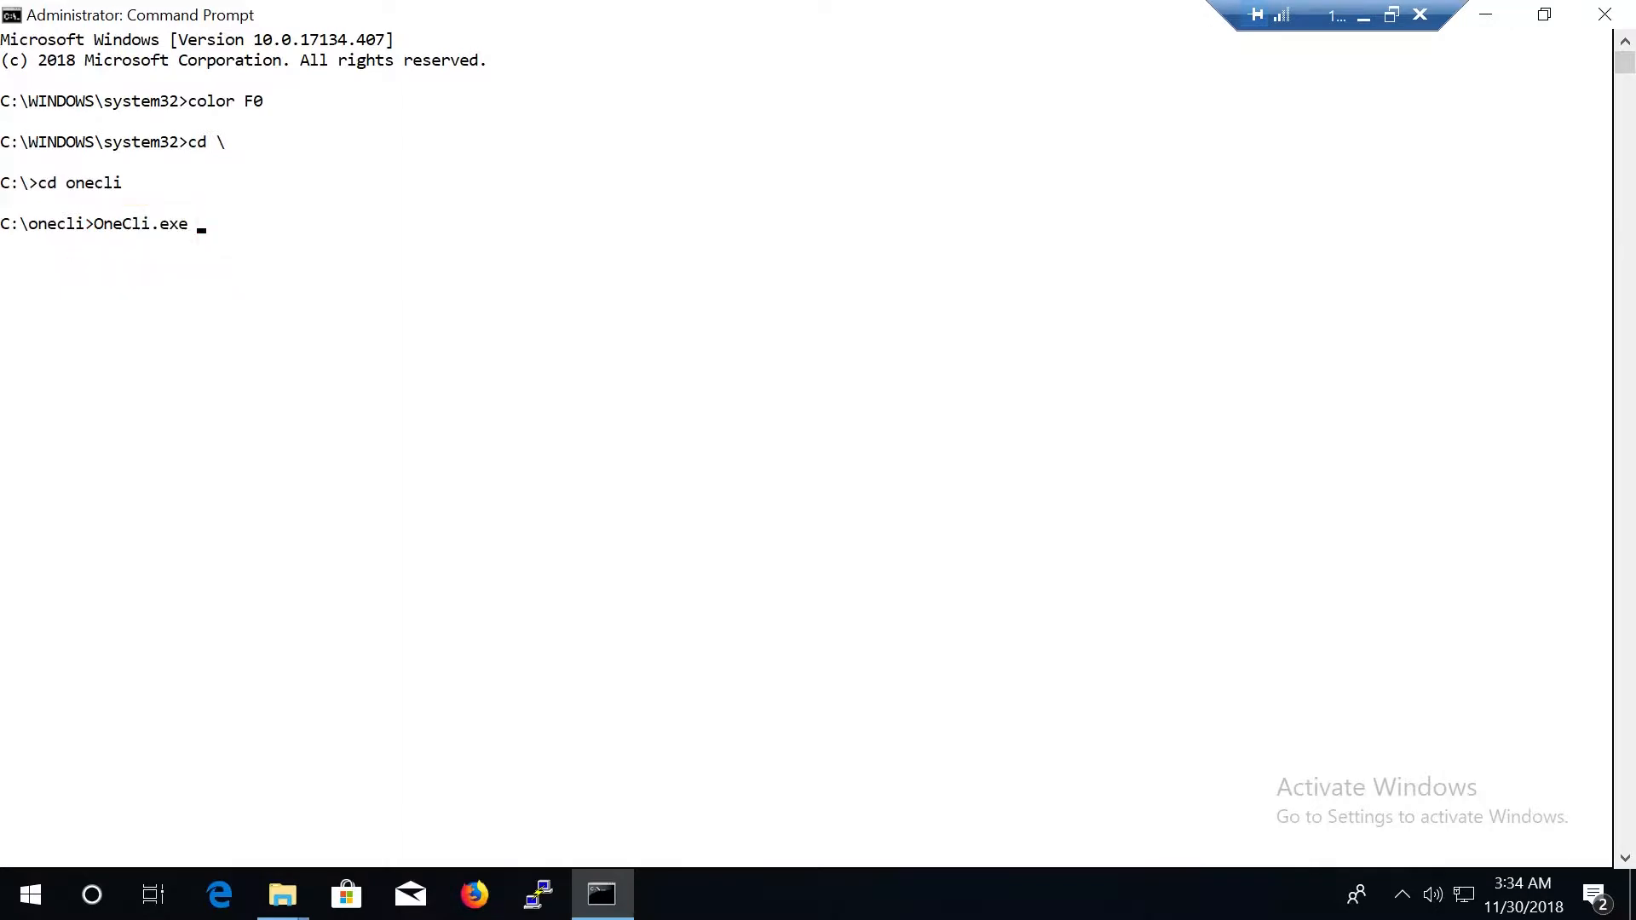
{"action": "type", "text": "--hel"}
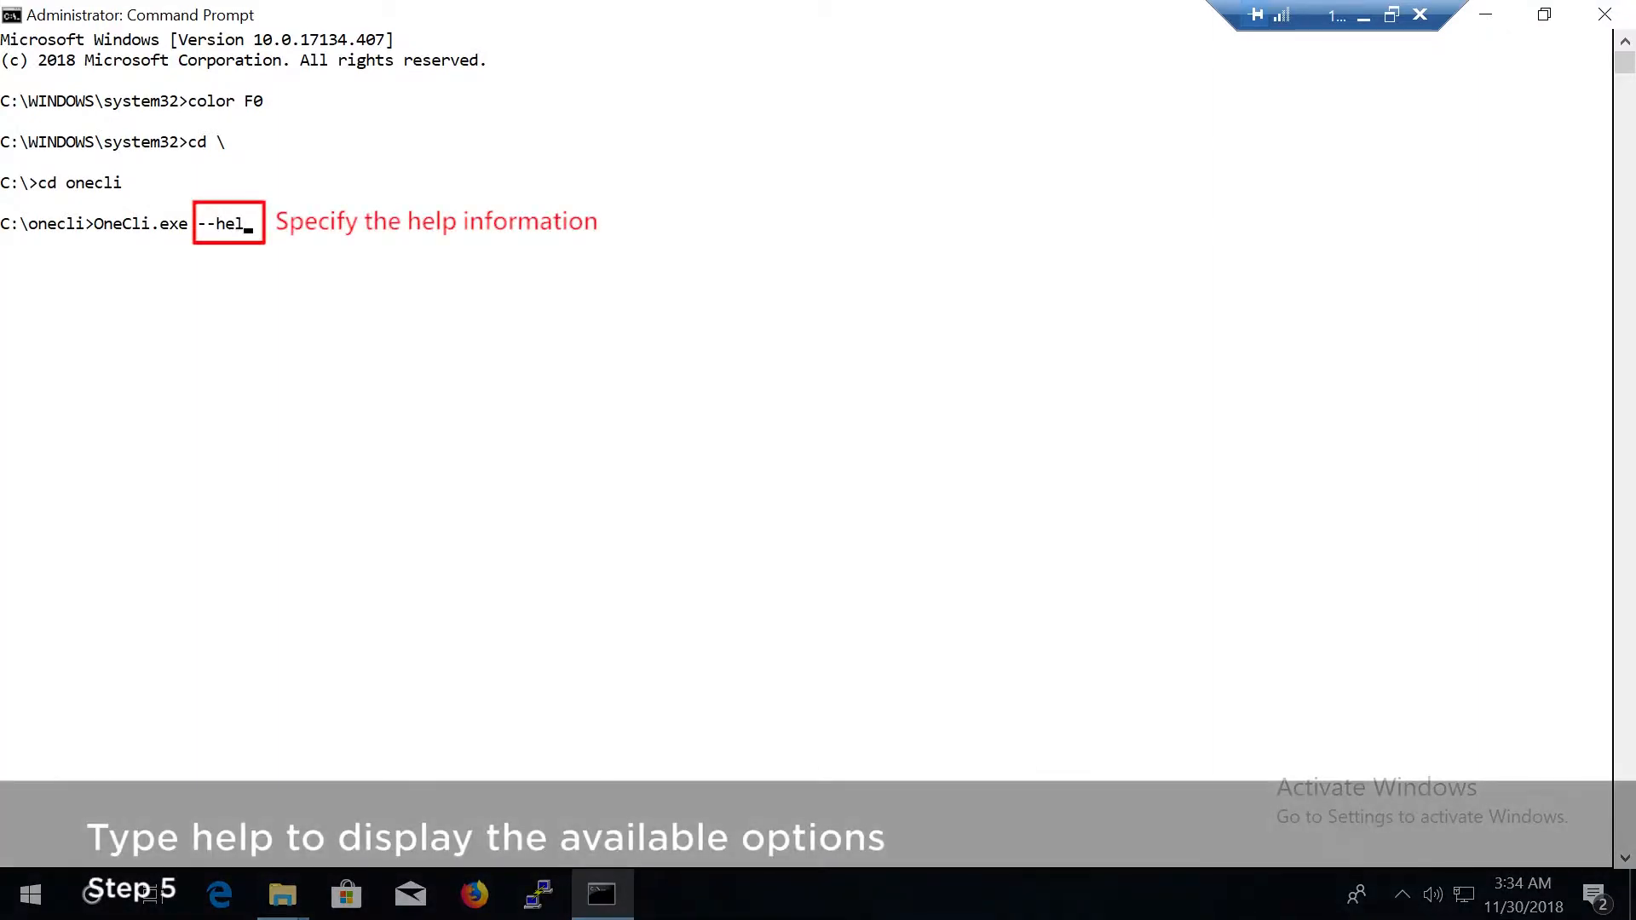
{"action": "key", "text": "enter"}
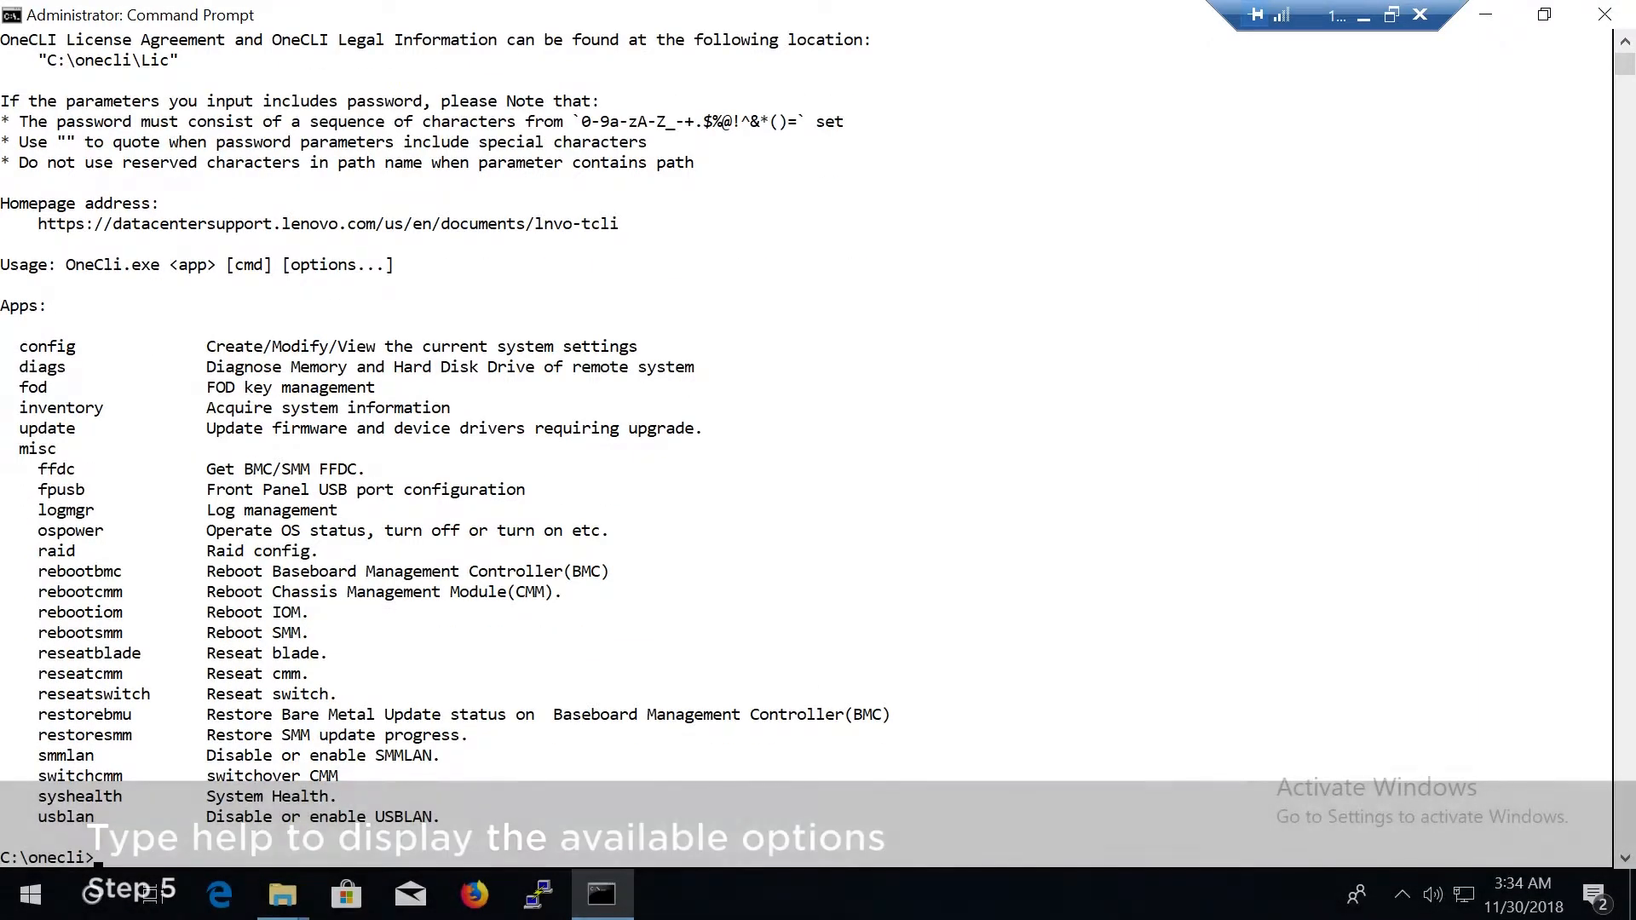
- Run OneCli.exe inventory --help, then type OneCli.exe inventory getinfor --help
{"action": "type", "text": "OneCli.exe inventory"}
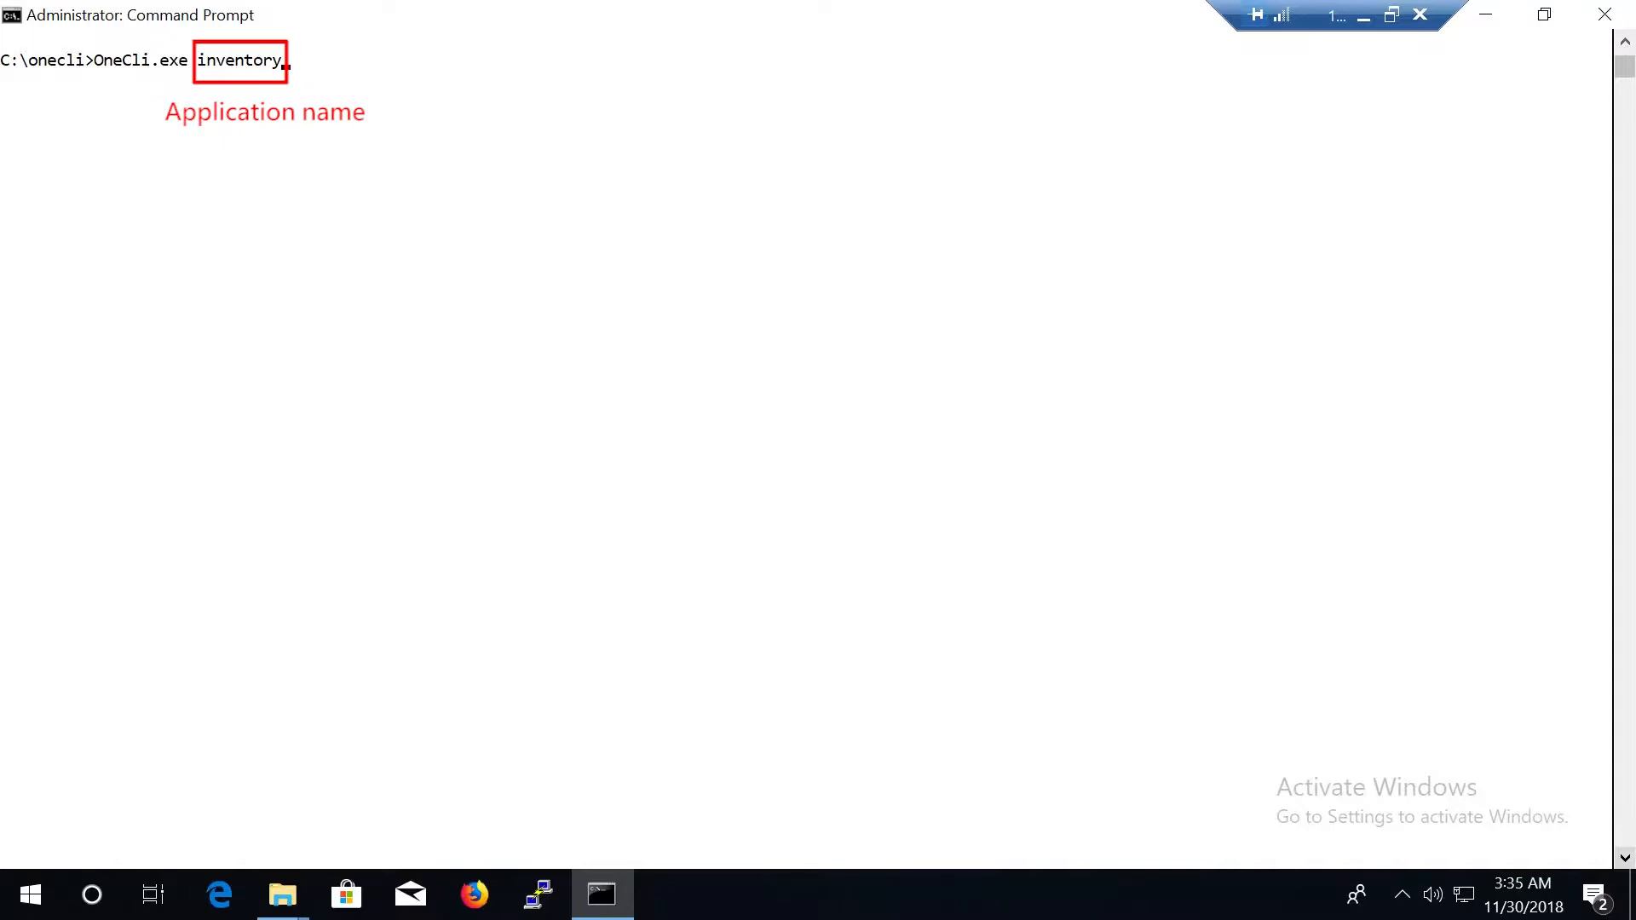
{"action": "key", "text": "Return"}
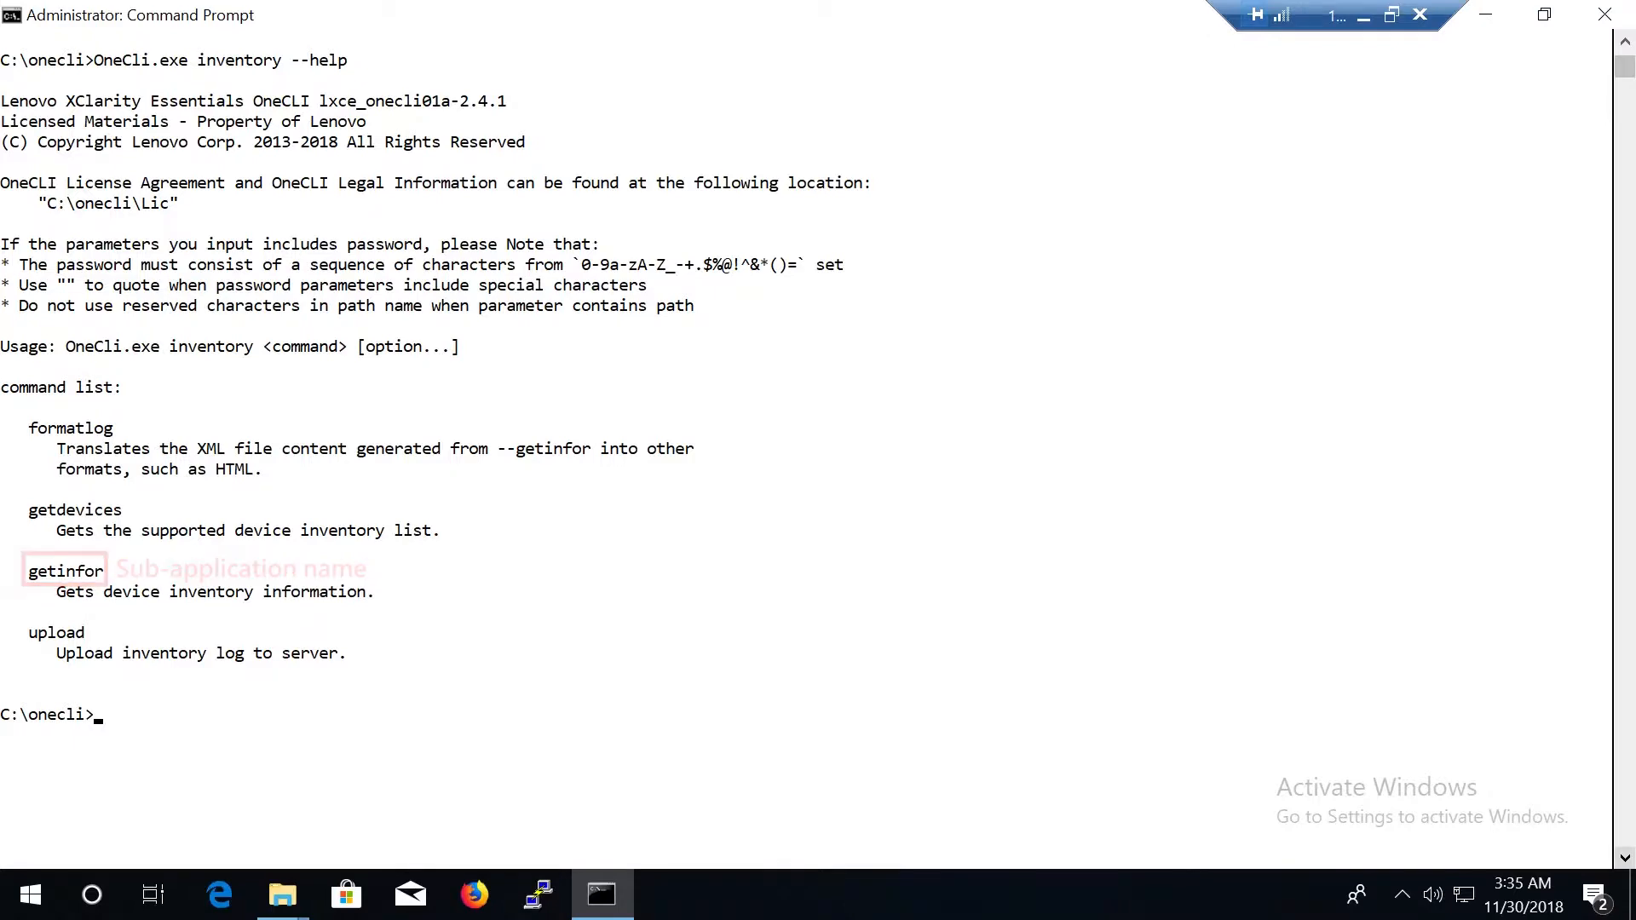
{"action": "type", "text": "OneCli.exe inventory getinfor --help"}
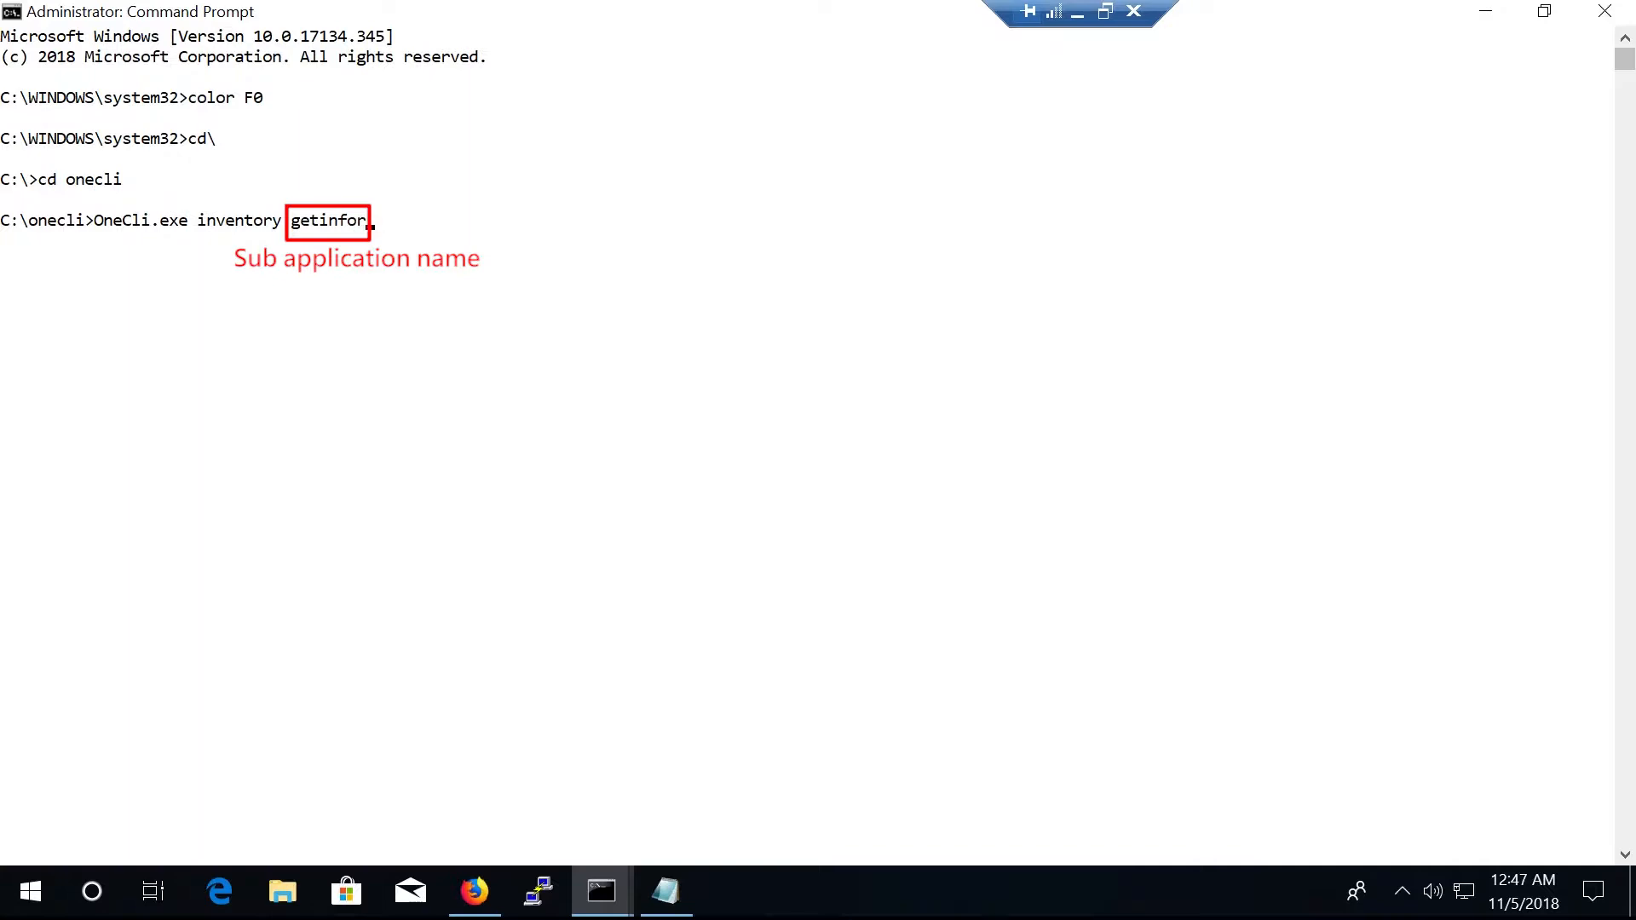
{"action": "type", "text": "--bmc"}
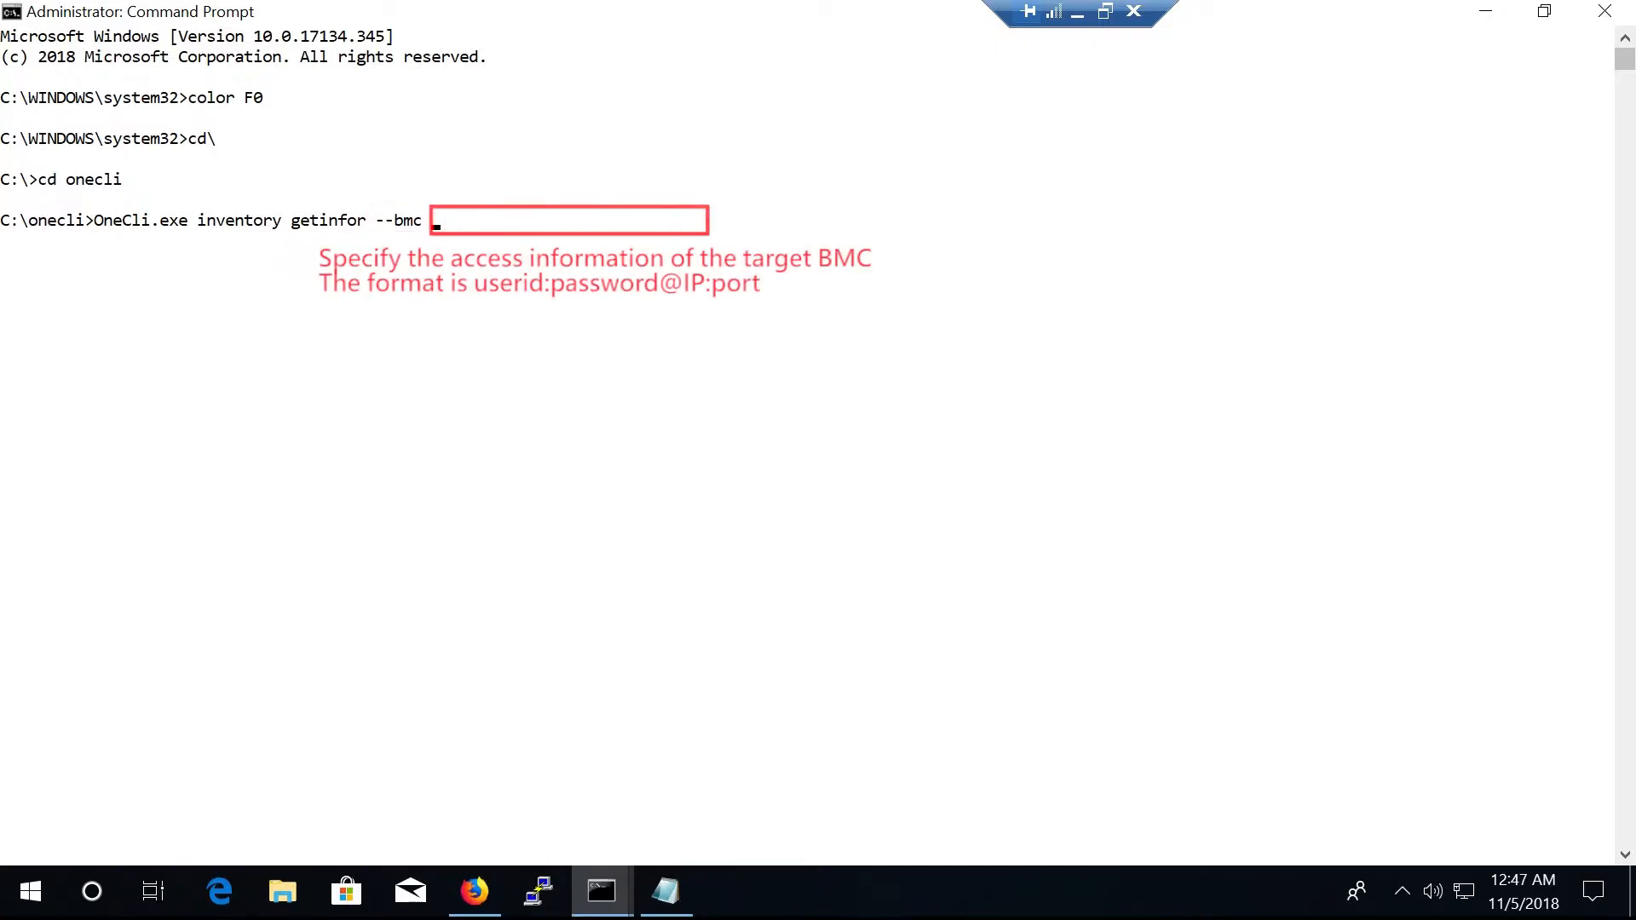
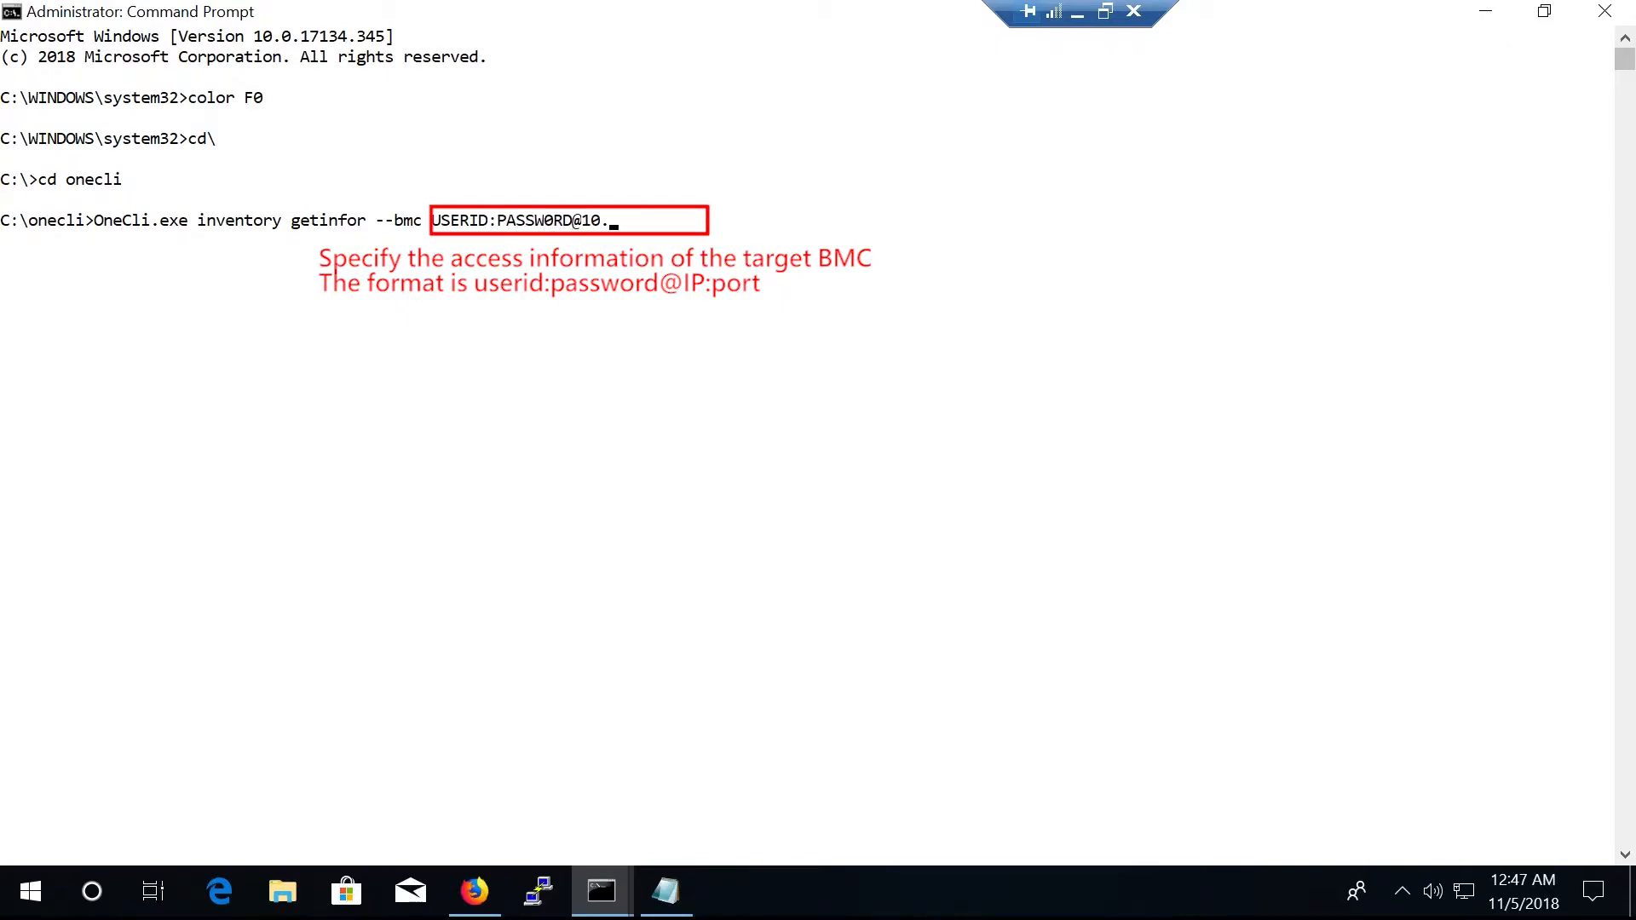
{"action": "type", "text": "10.1.24"}
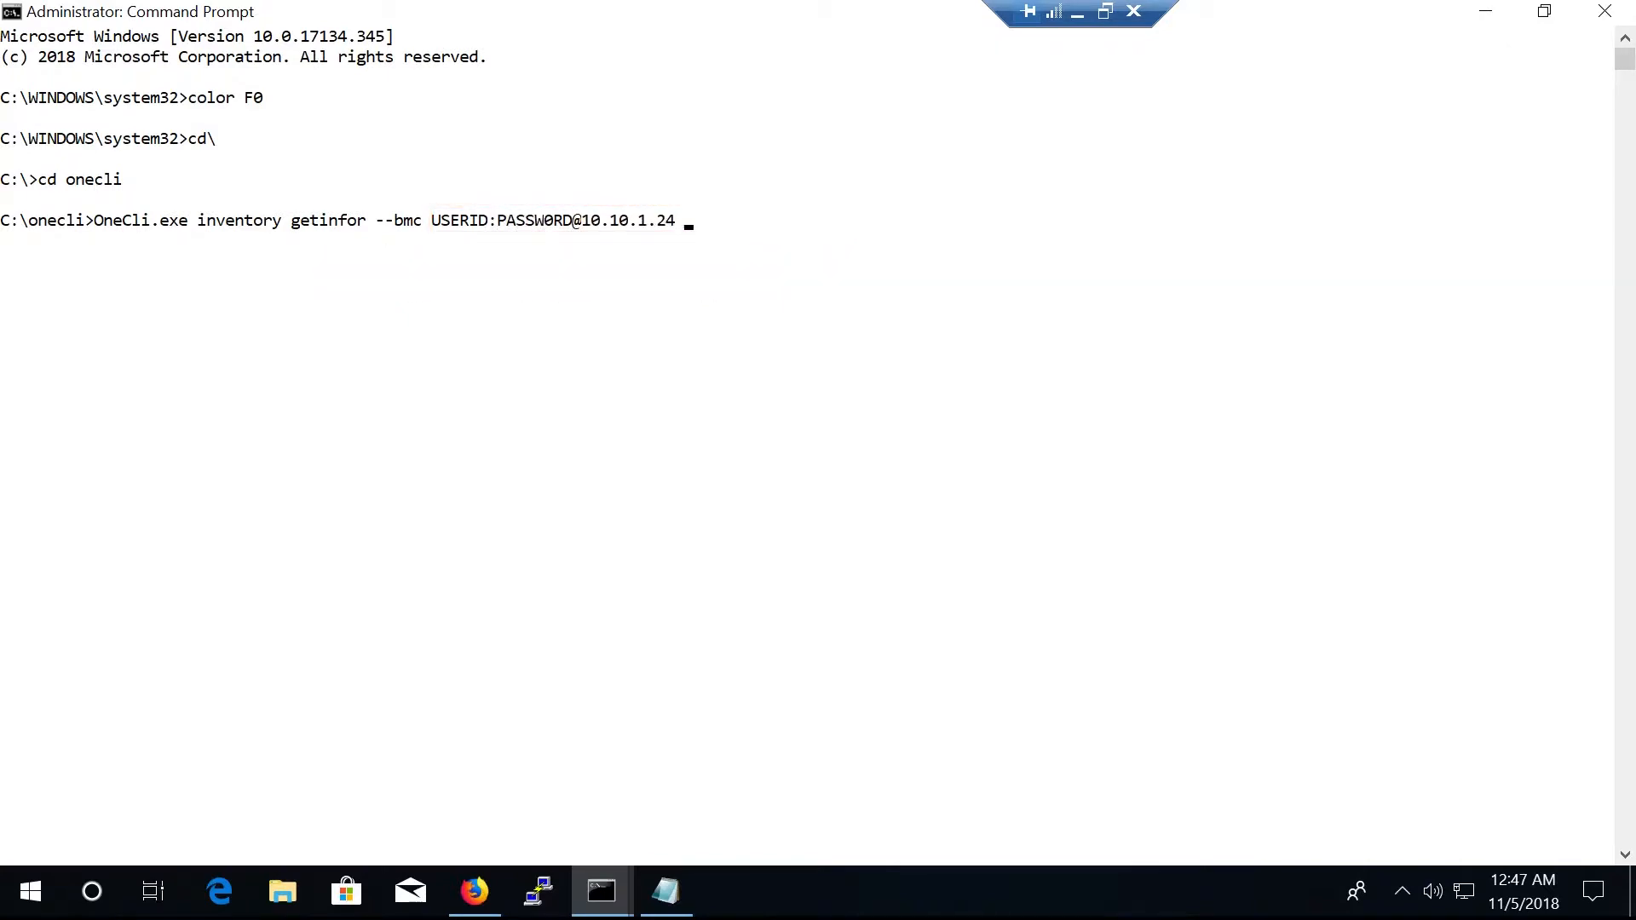
{"action": "type", "text": "--htmlreport --ffdc --output"}
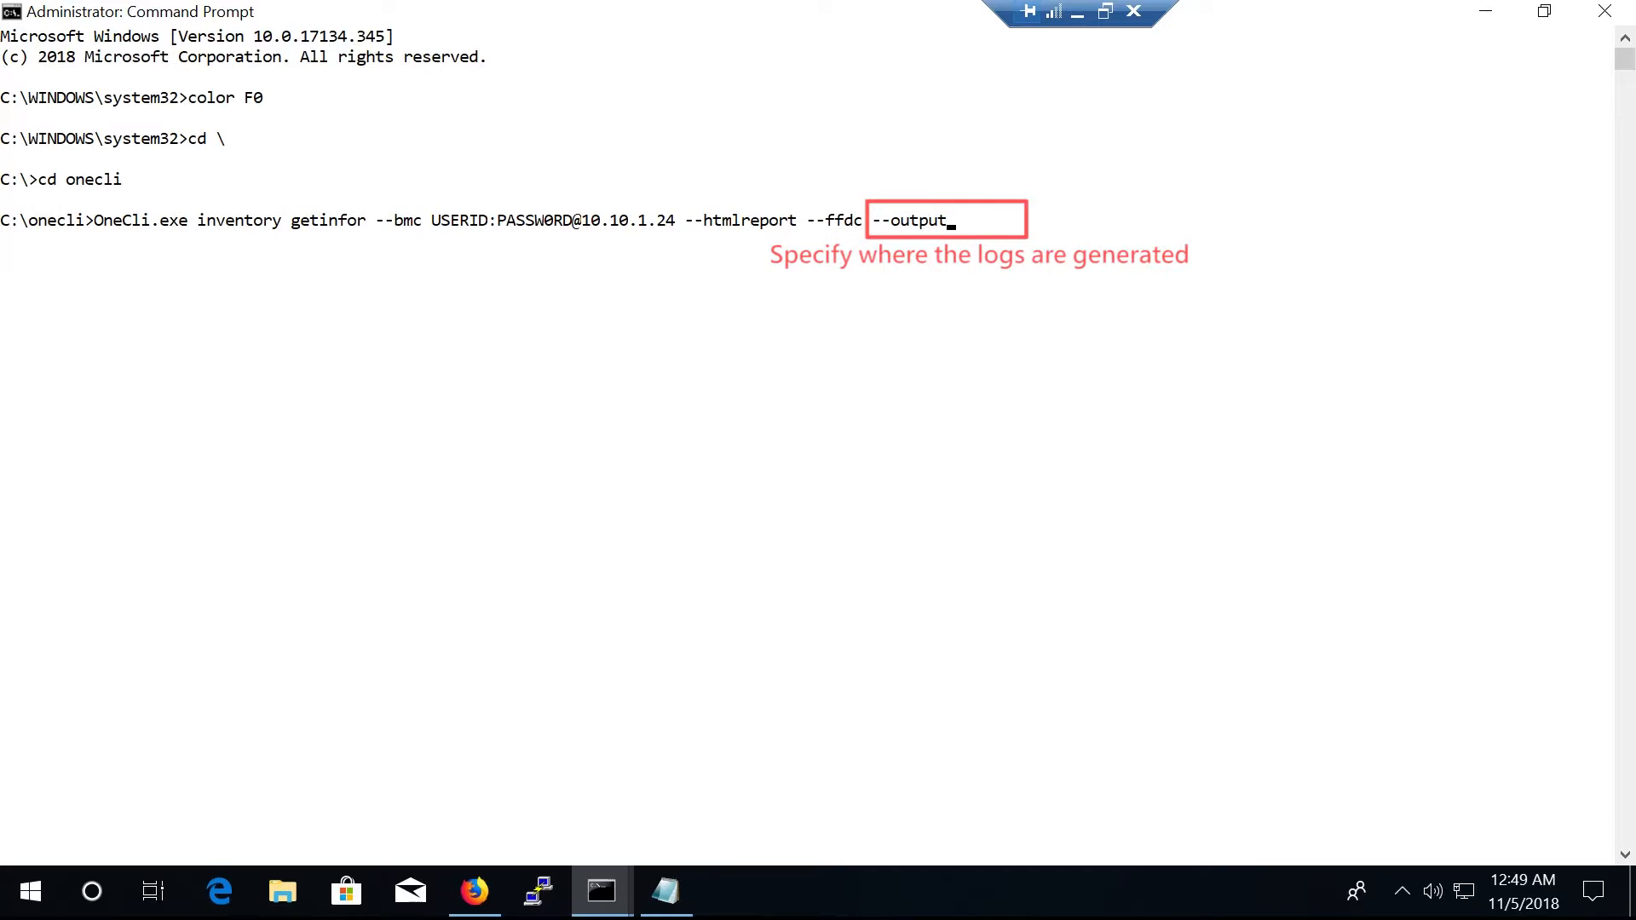
- Run getinfor with output to C:\Logs and view the generated files there
{"action": "type", "text": "C:\\Log"}
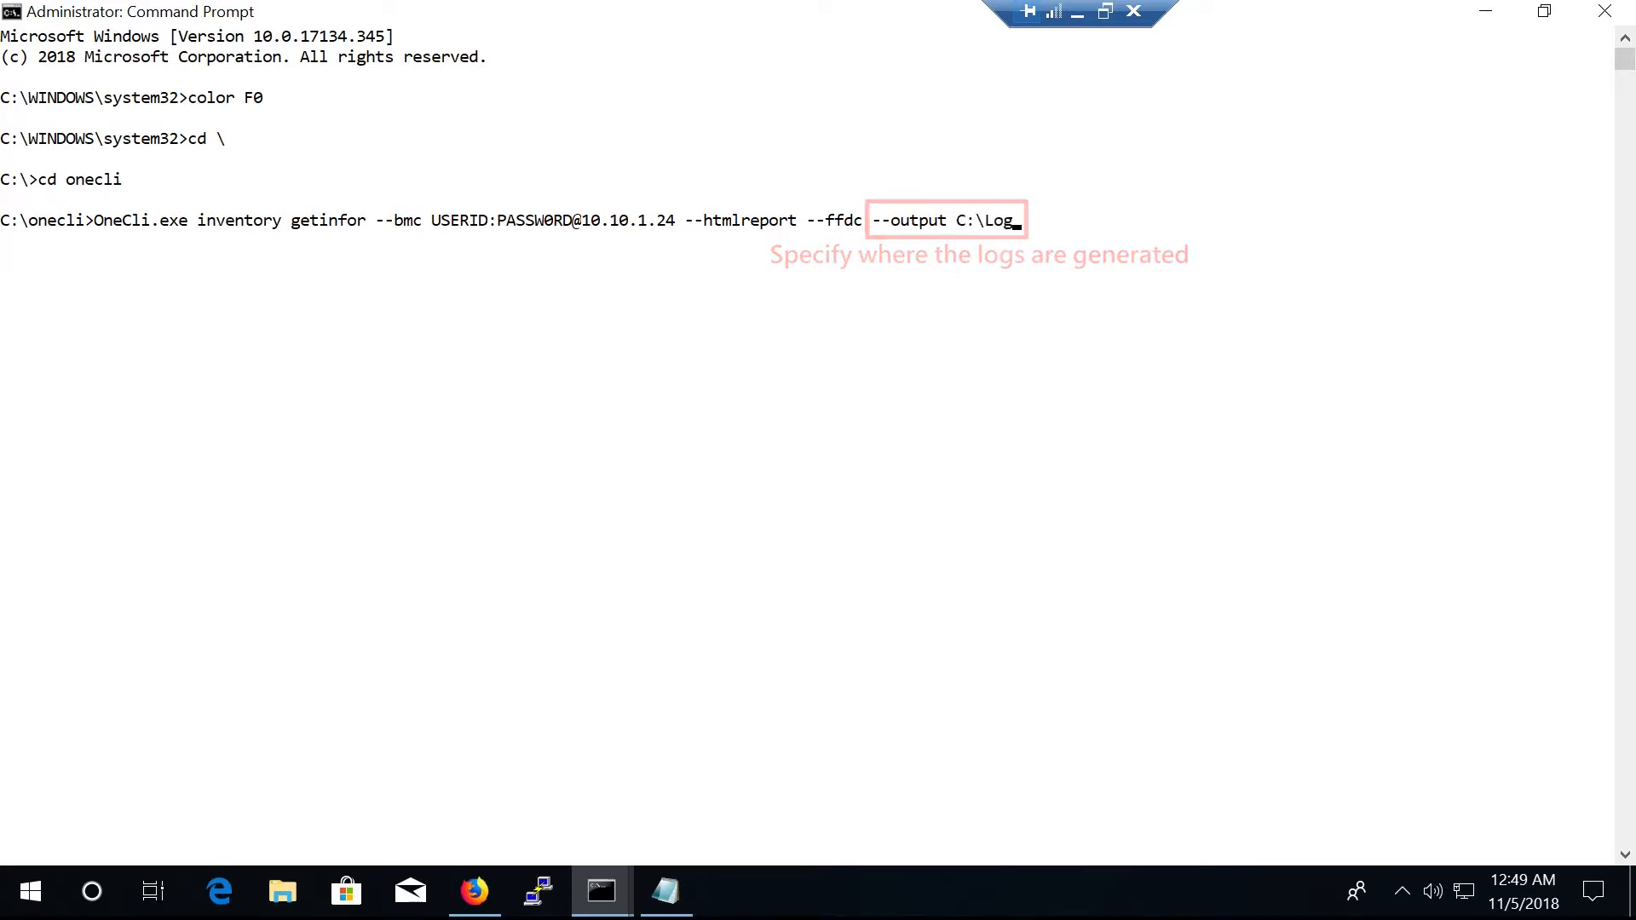
{"action": "key", "text": "enter"}
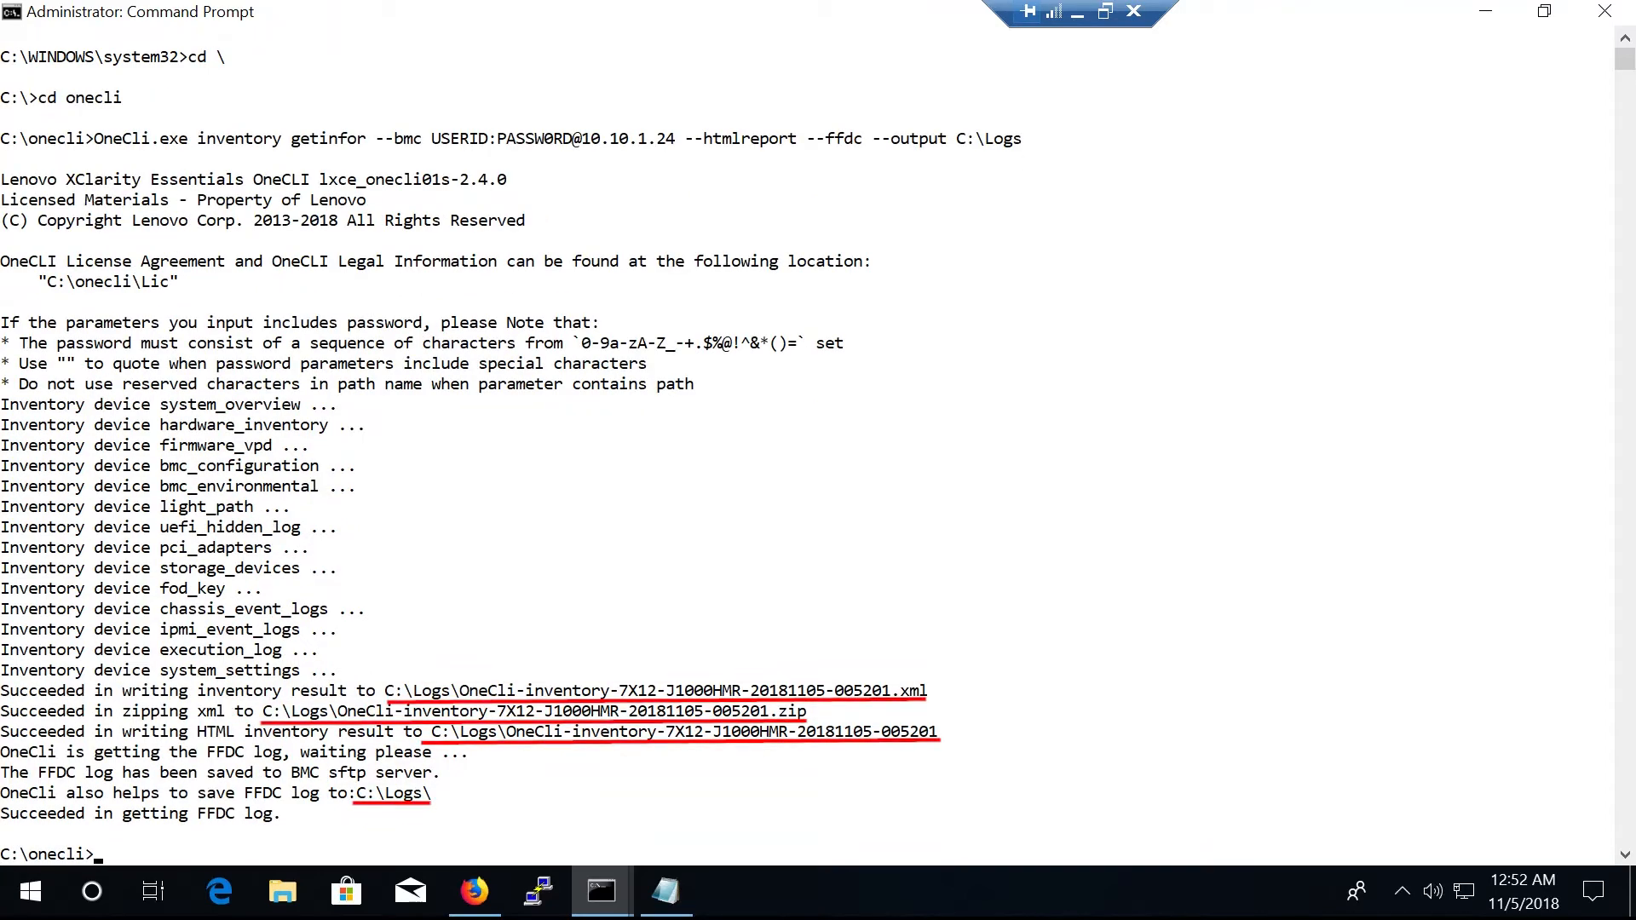
{"action": "left_click", "coordinate": [281, 891]}
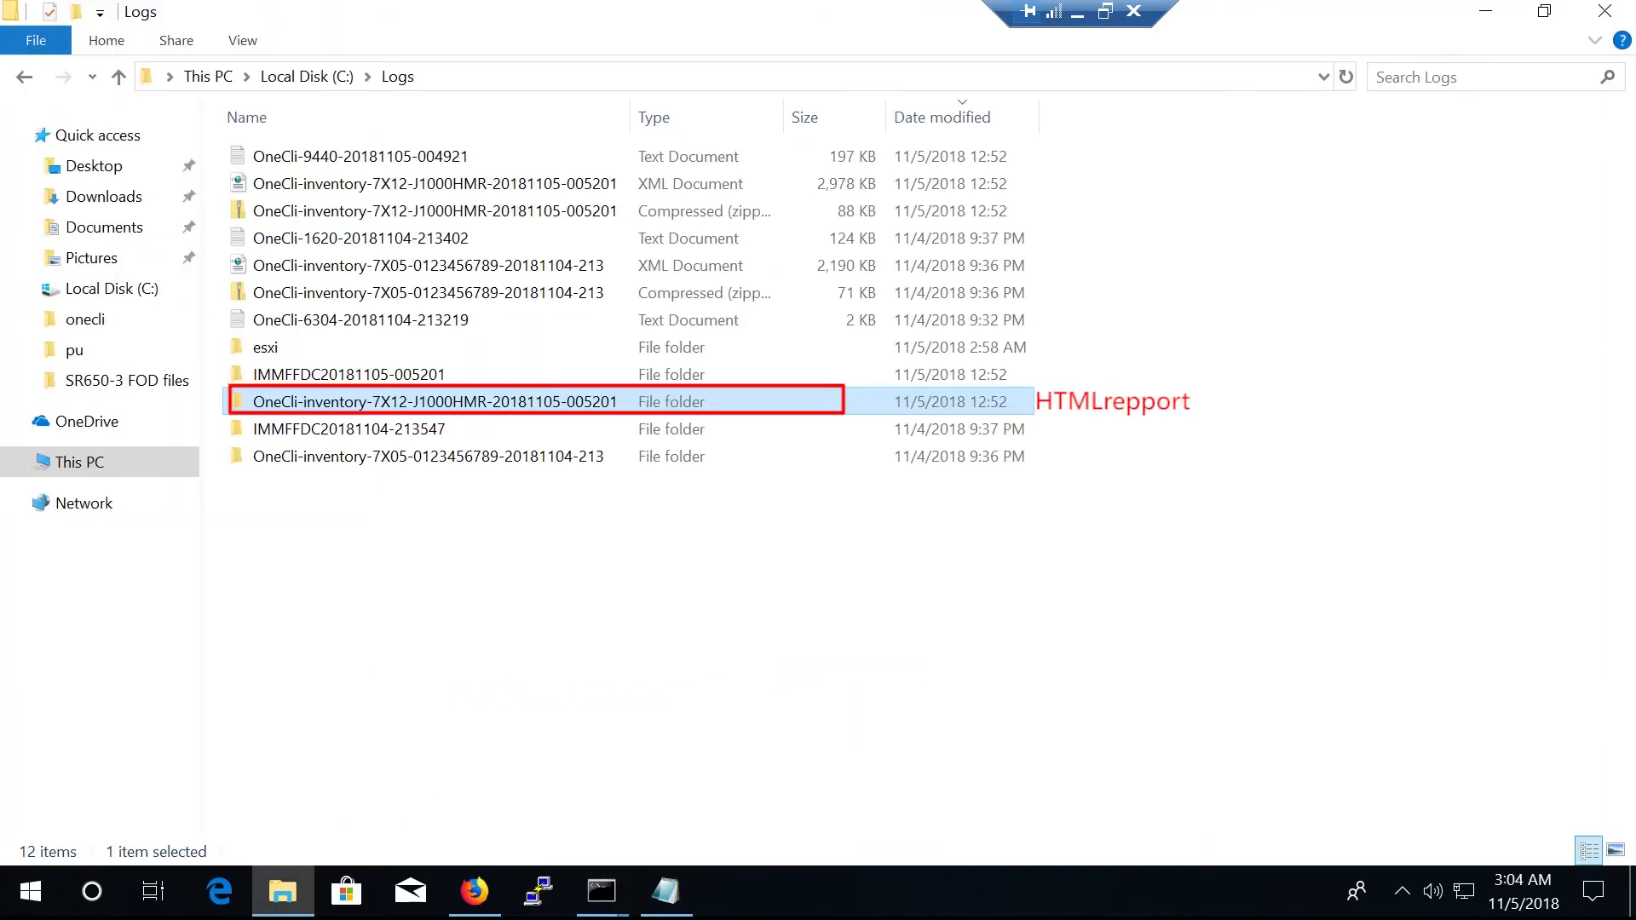